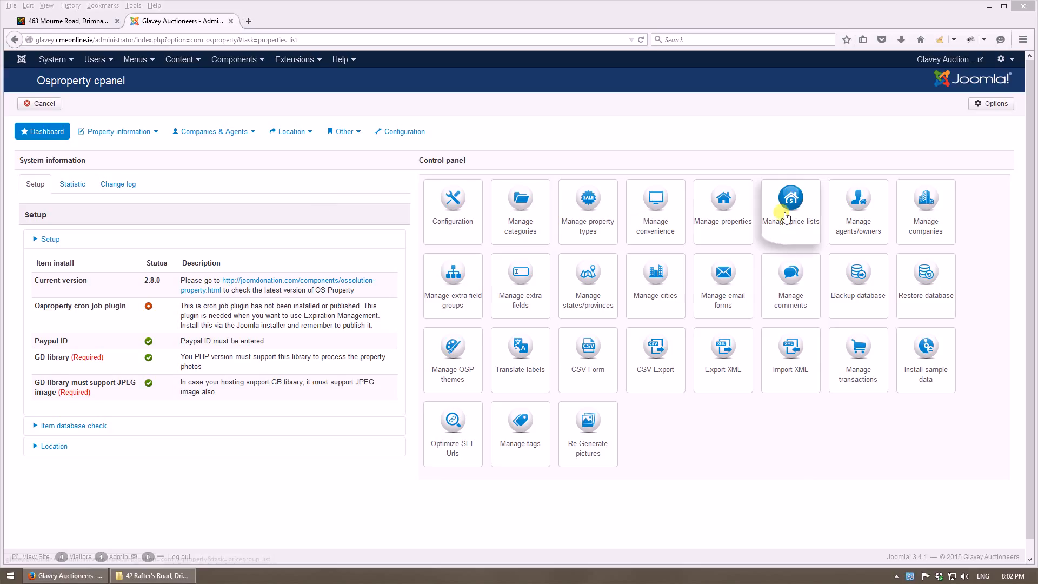
# - Open OS Property's Manage properties list from the cpanel
pyautogui.click(722, 199)
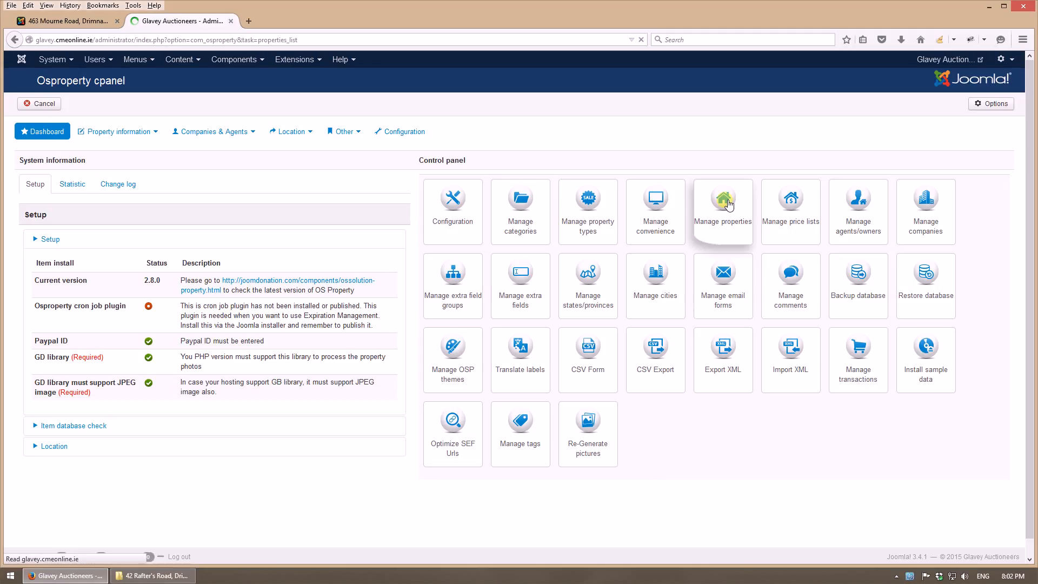
pyautogui.click(722, 198)
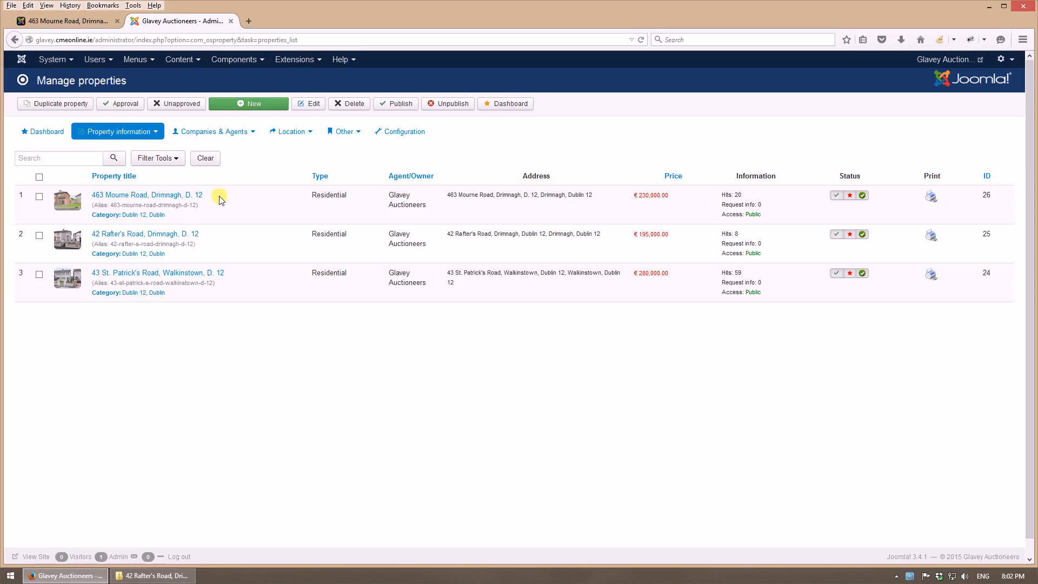
pyautogui.moveTo(237, 321)
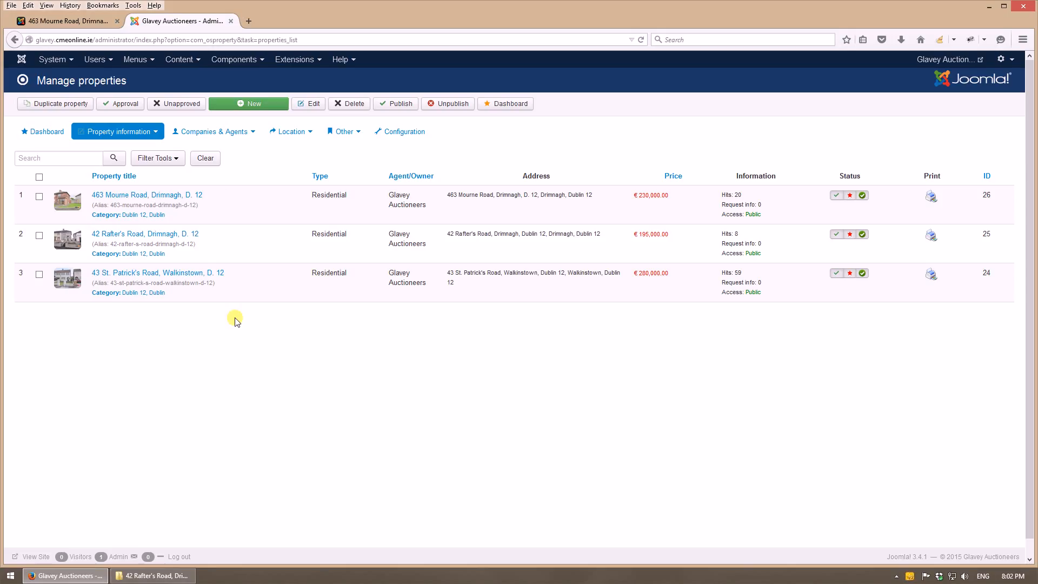
pyautogui.click(39, 195)
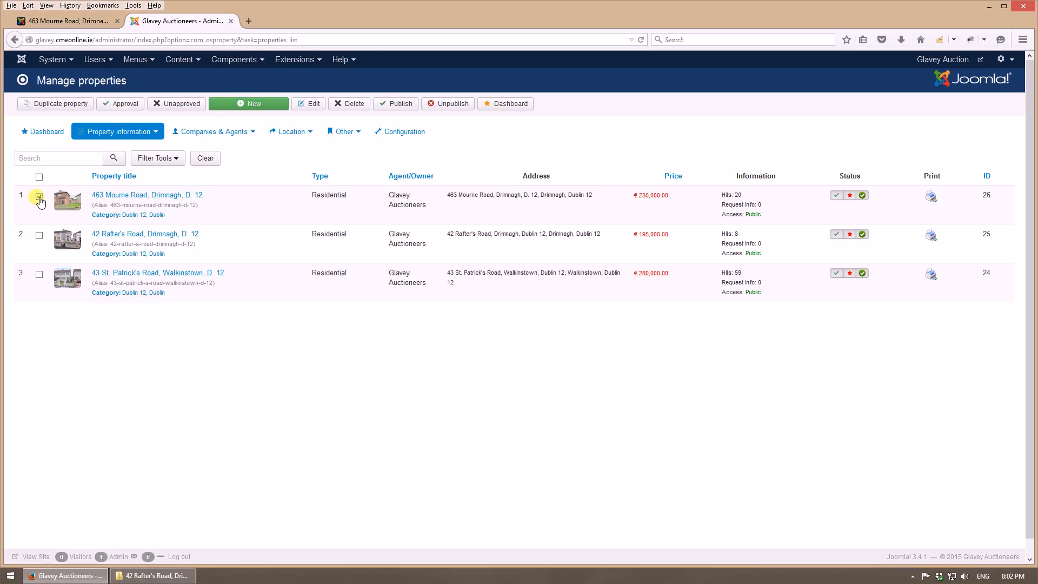
pyautogui.click(39, 196)
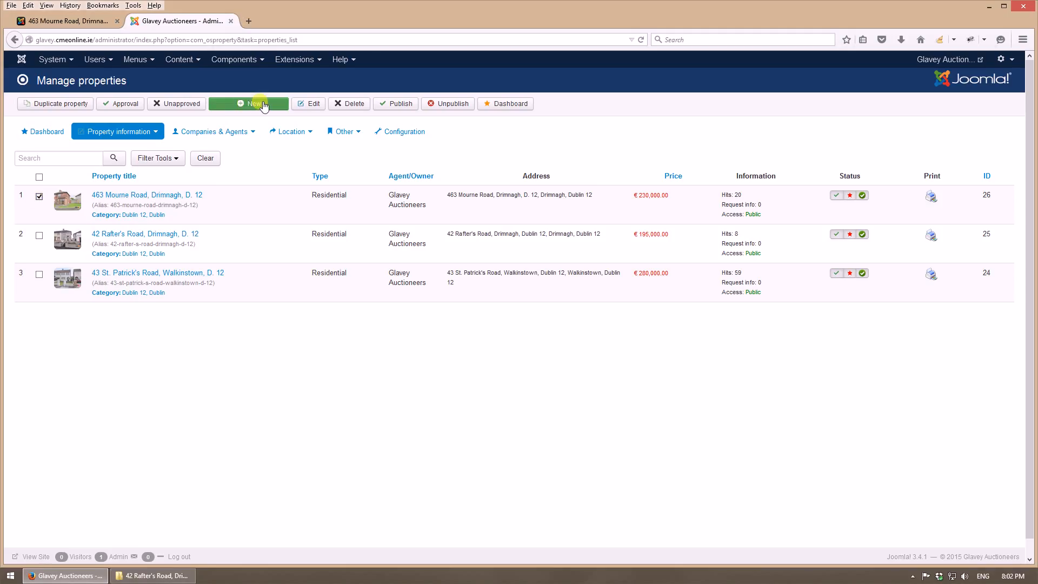
pyautogui.moveTo(249, 333)
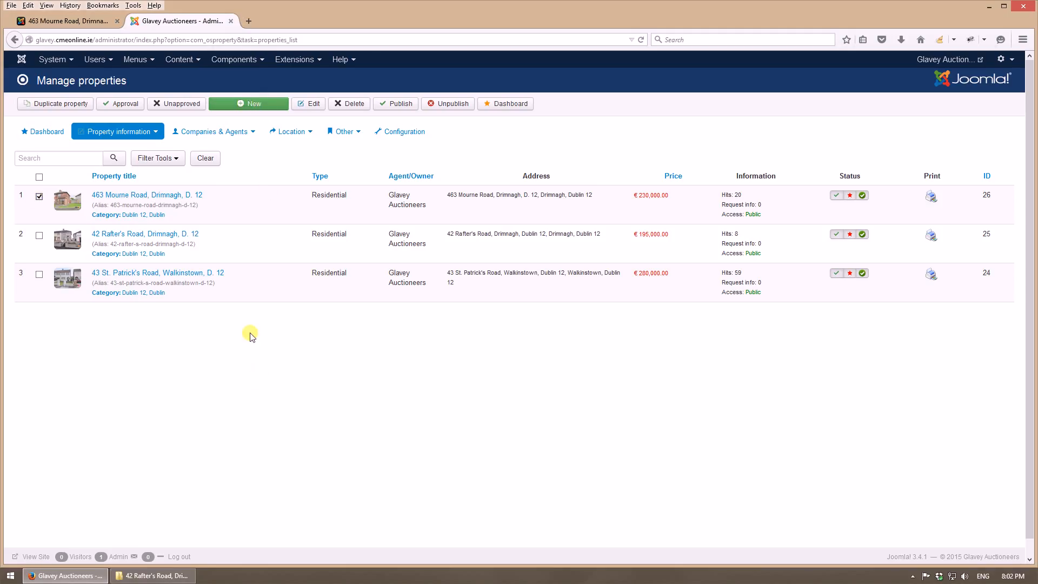
pyautogui.moveTo(263, 185)
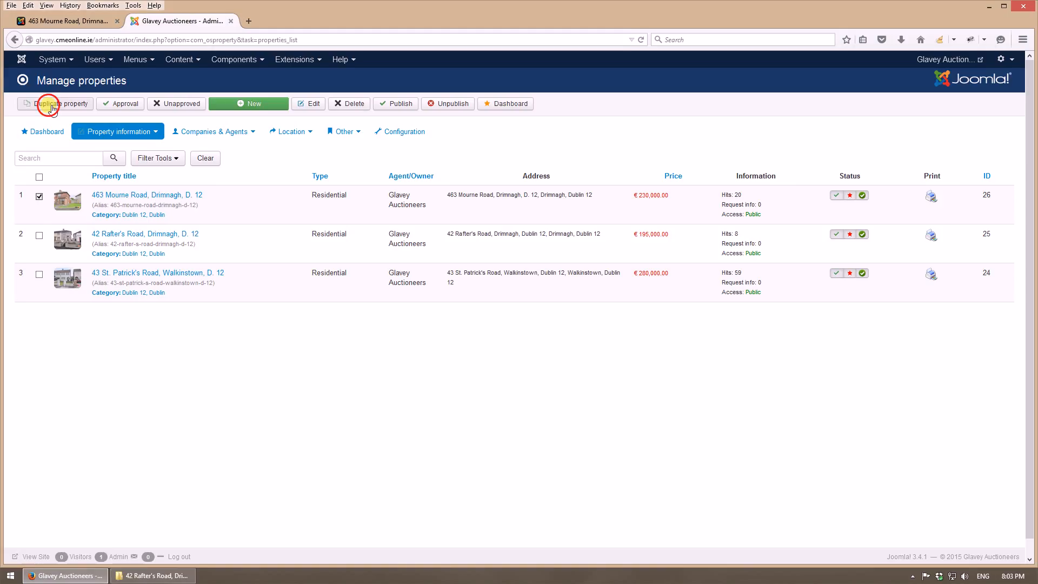
pyautogui.click(59, 104)
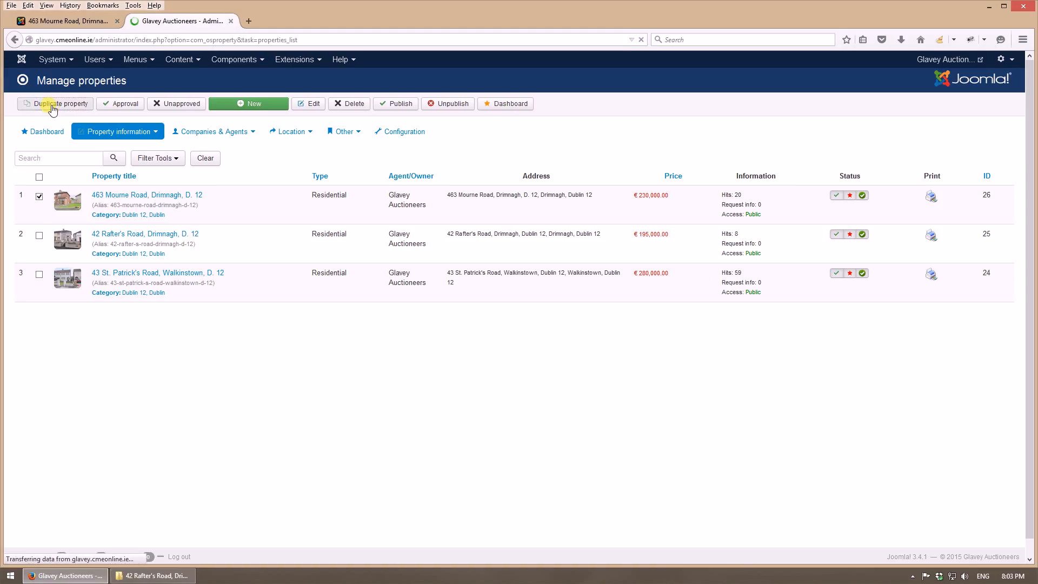
pyautogui.click(59, 104)
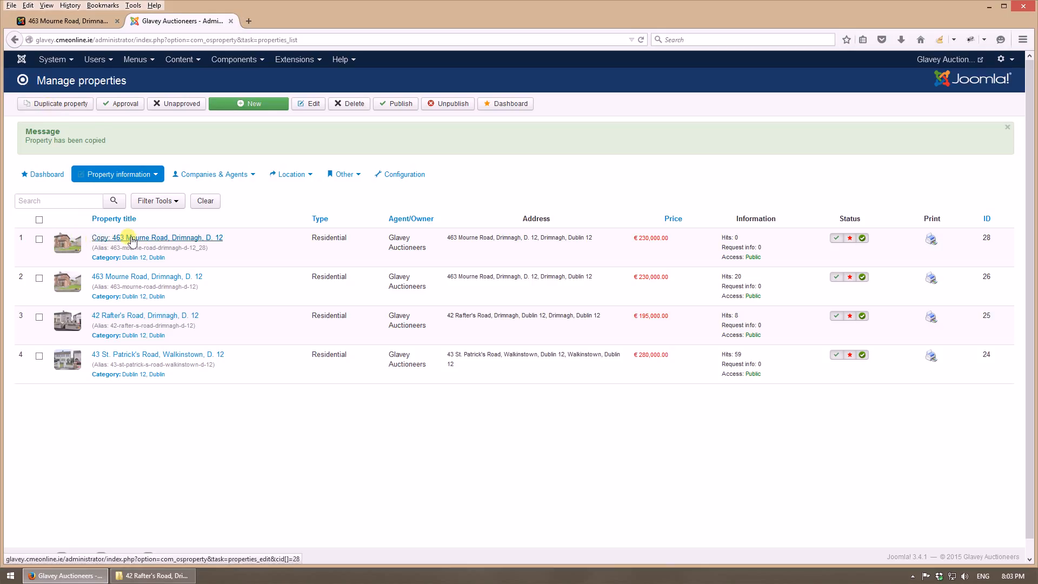
# - Open the 'Copy: 463 Mourne Road, Drimnagh, D. 12' listing for editing
pyautogui.click(158, 237)
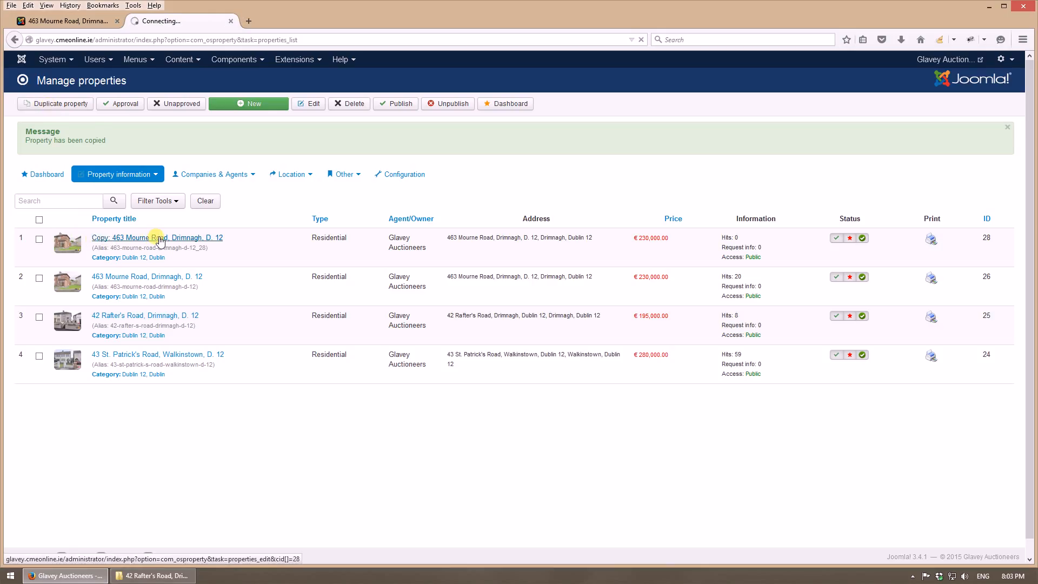
pyautogui.click(157, 237)
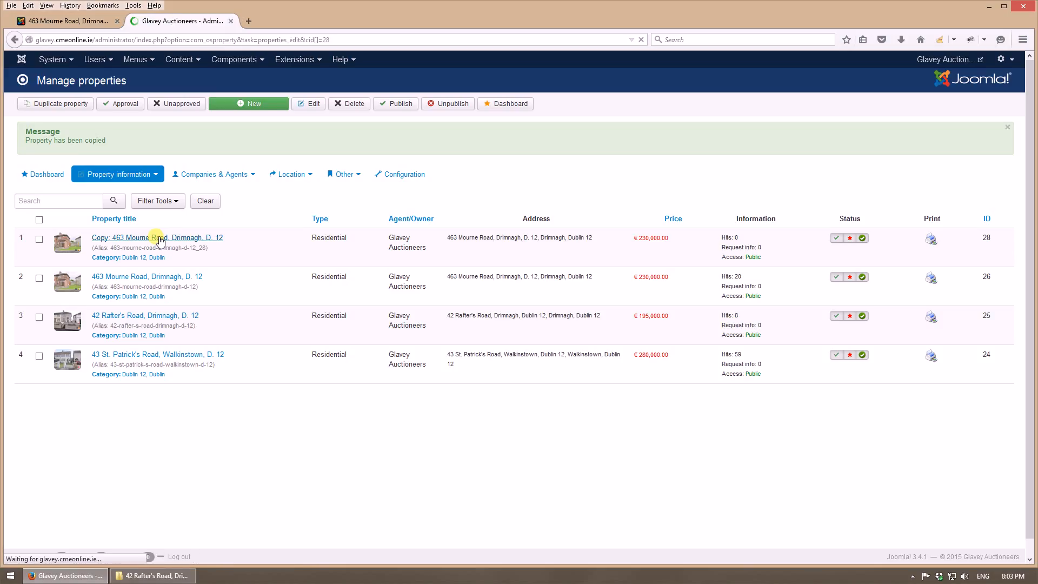
pyautogui.click(151, 237)
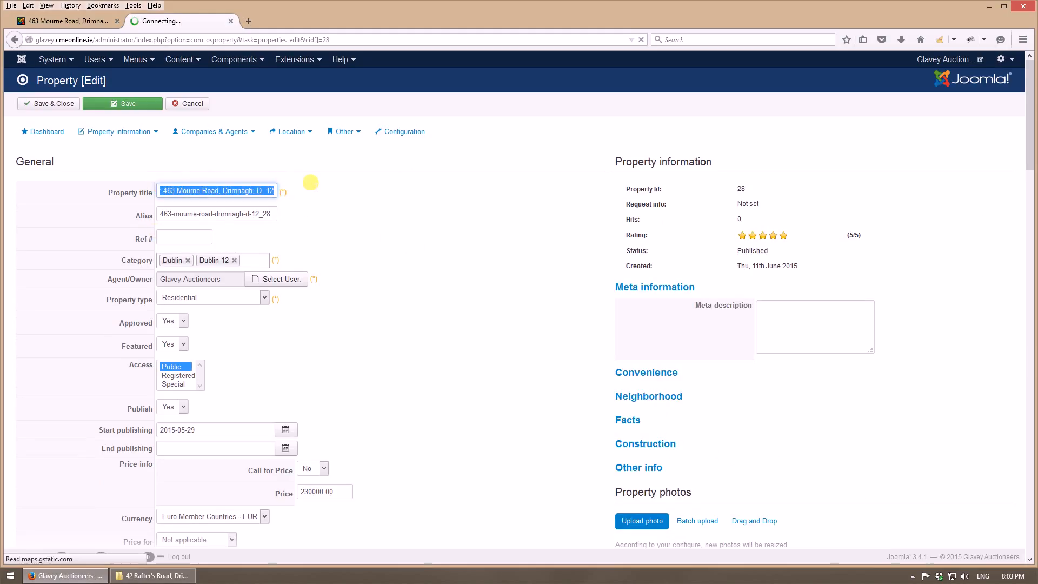
# - Set the property title to Test and the alias to test
pyautogui.write('T')
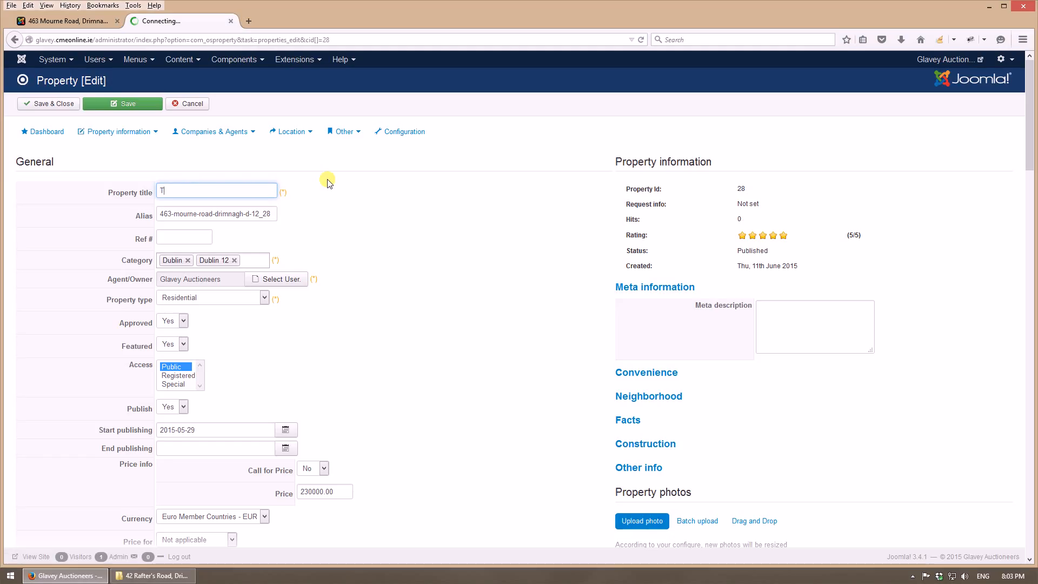
pyautogui.write('est')
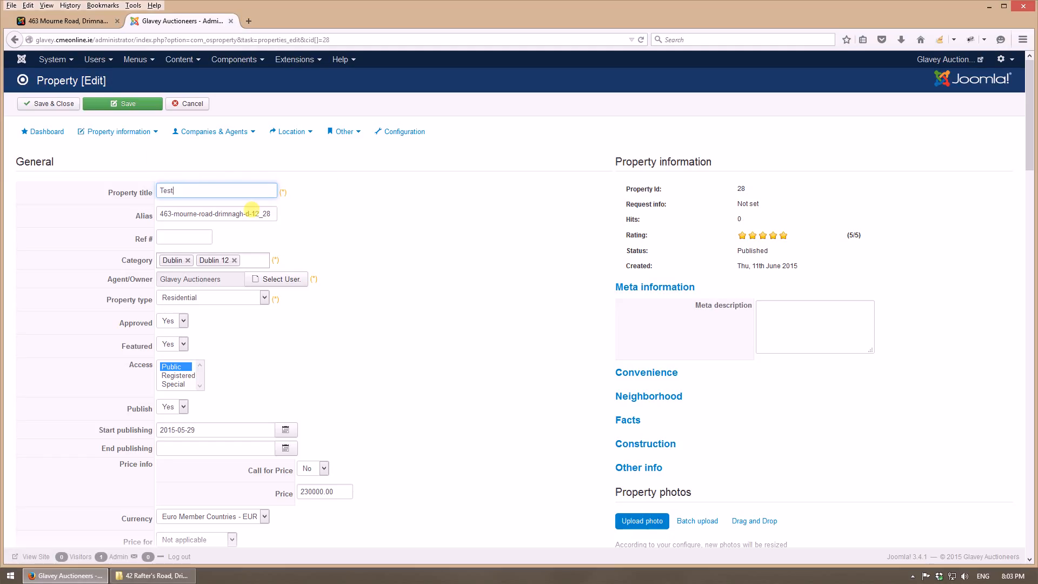
pyautogui.tripleClick(216, 213)
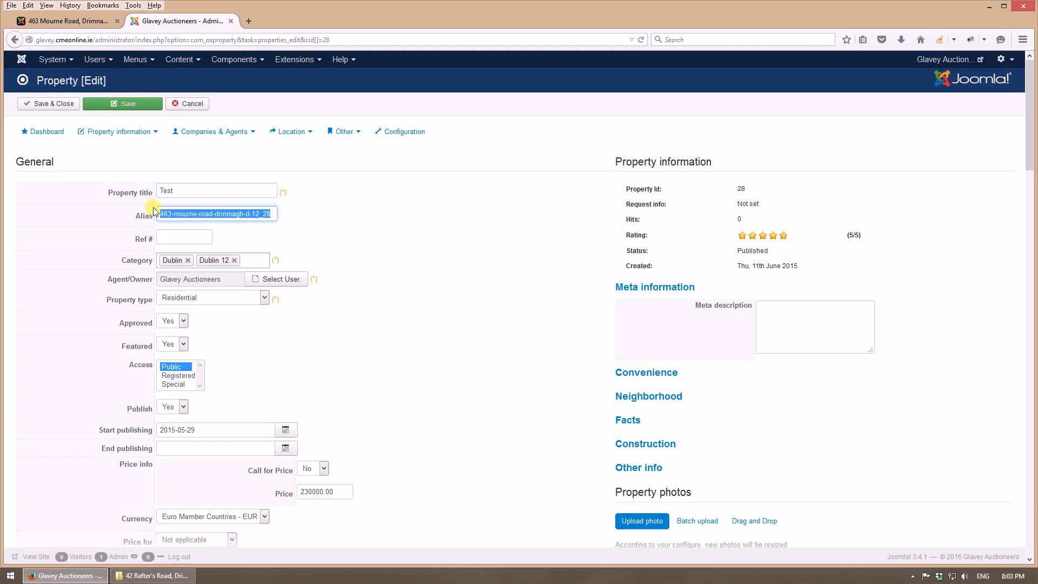
pyautogui.write('test')
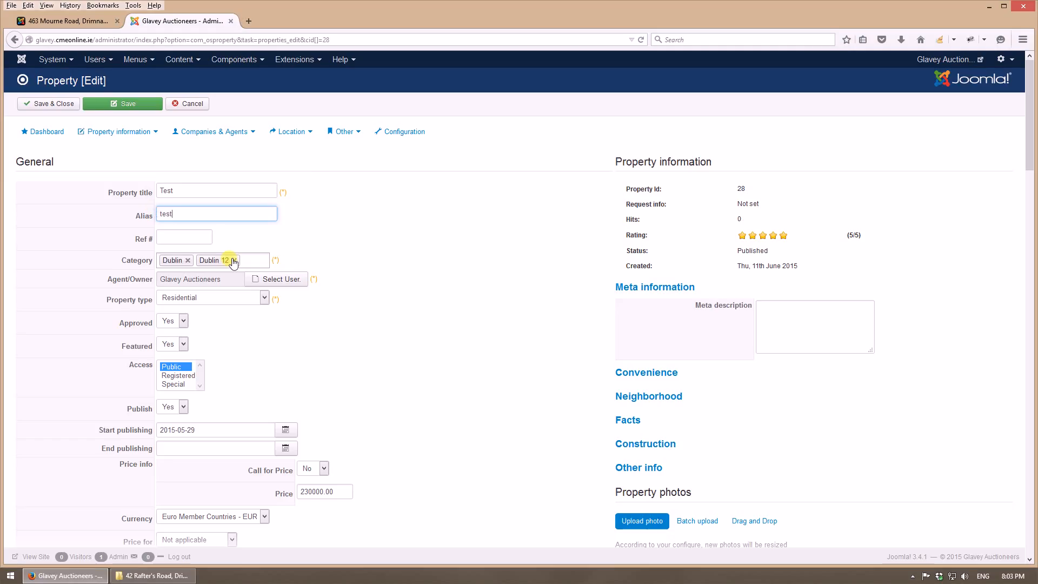
# - Replace category Dublin 12 with Dublin 9 and set property type Residential/ Commercial
pyautogui.click(232, 259)
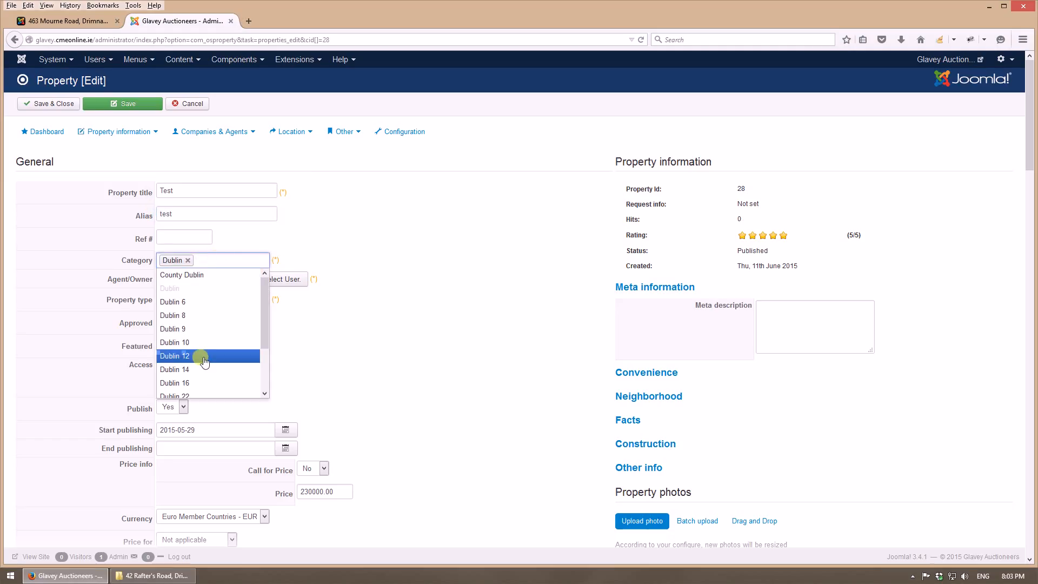
pyautogui.click(173, 329)
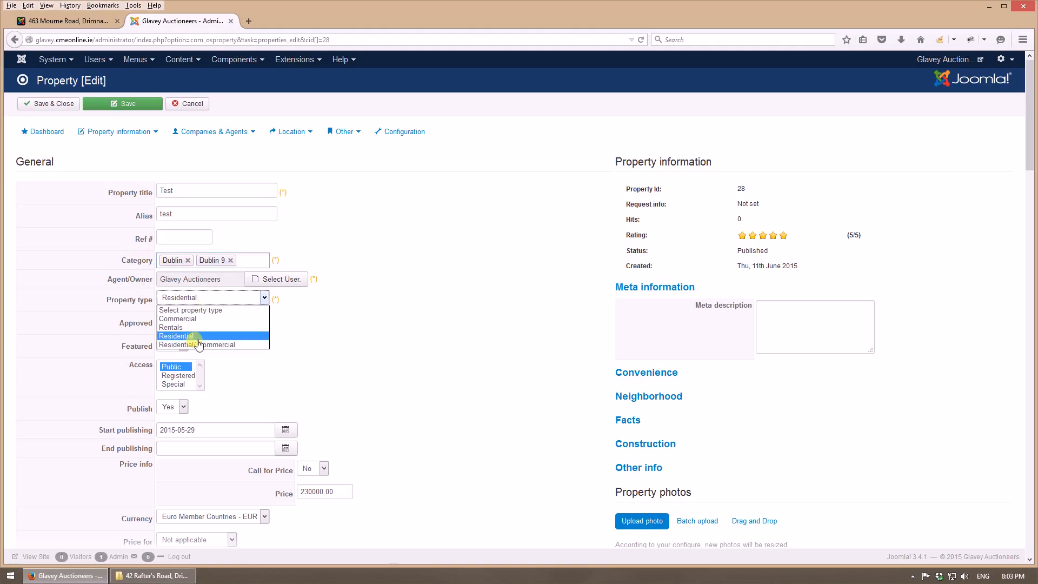
pyautogui.click(176, 336)
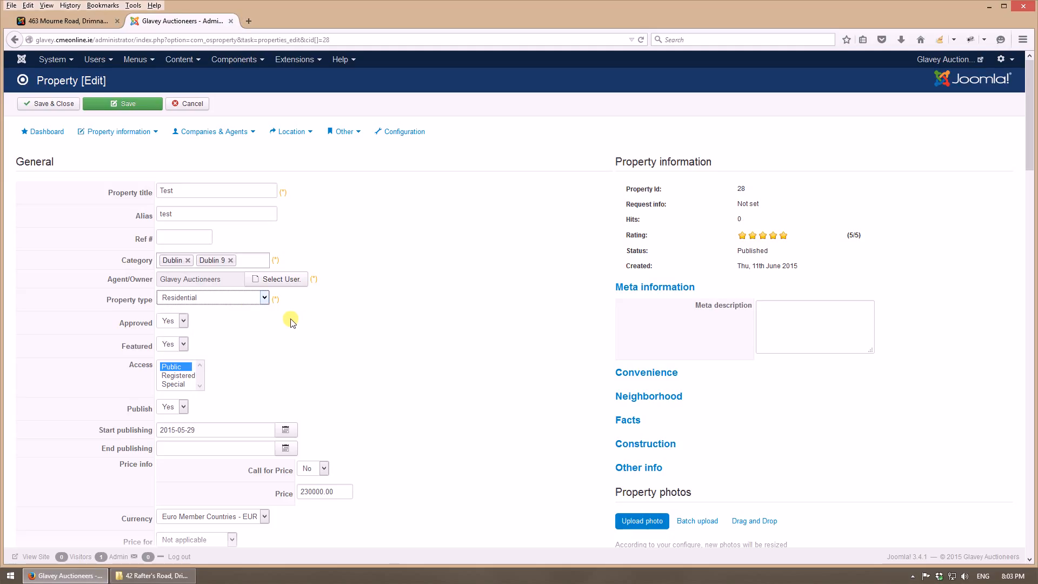
pyautogui.click(212, 297)
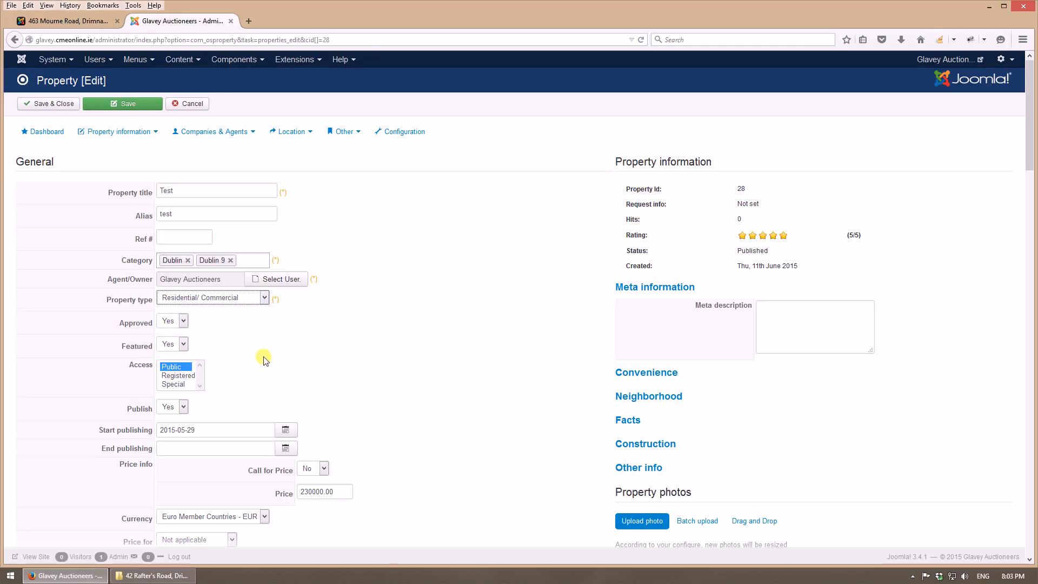
# - Enter 500000.00 as the listing's price
pyautogui.scroll(-3)
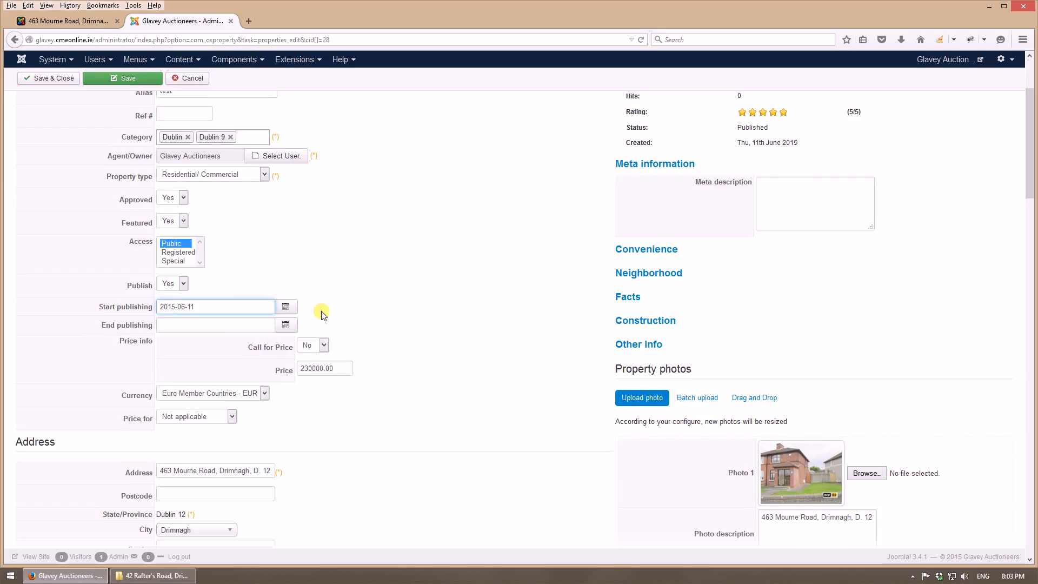
pyautogui.scroll(-3)
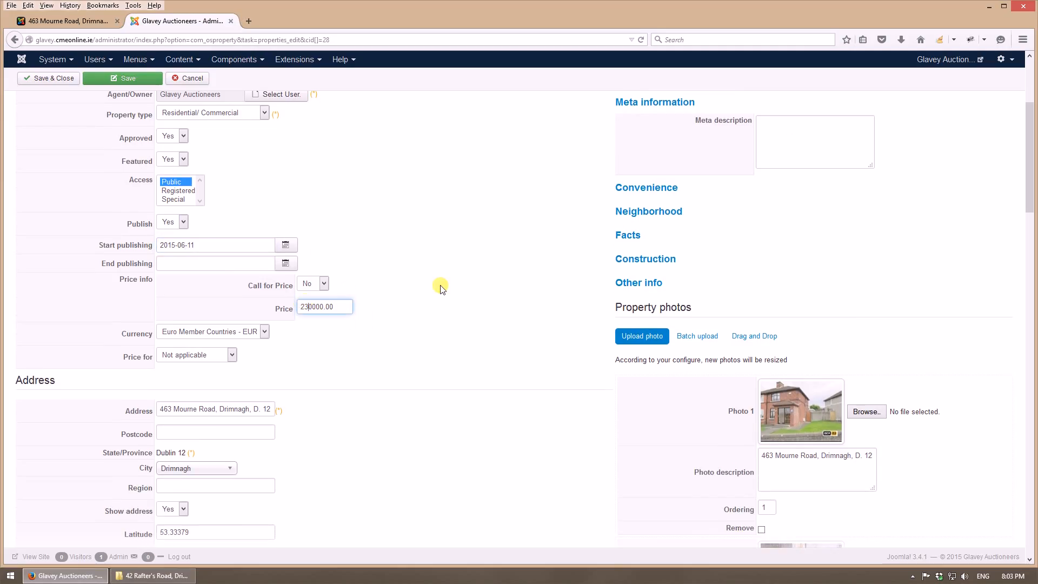
pyautogui.write('500000.00')
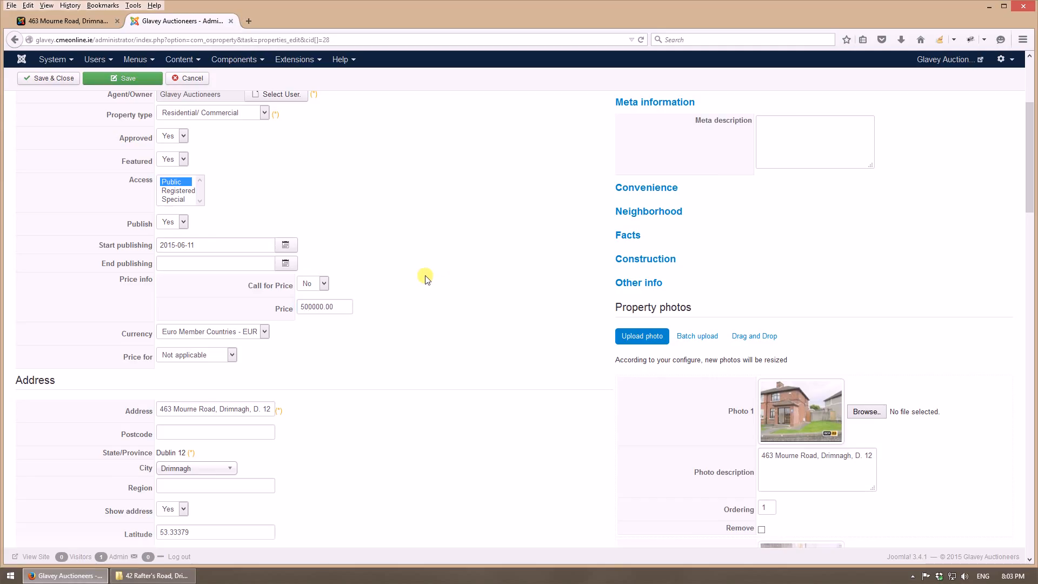
pyautogui.moveTo(208, 372)
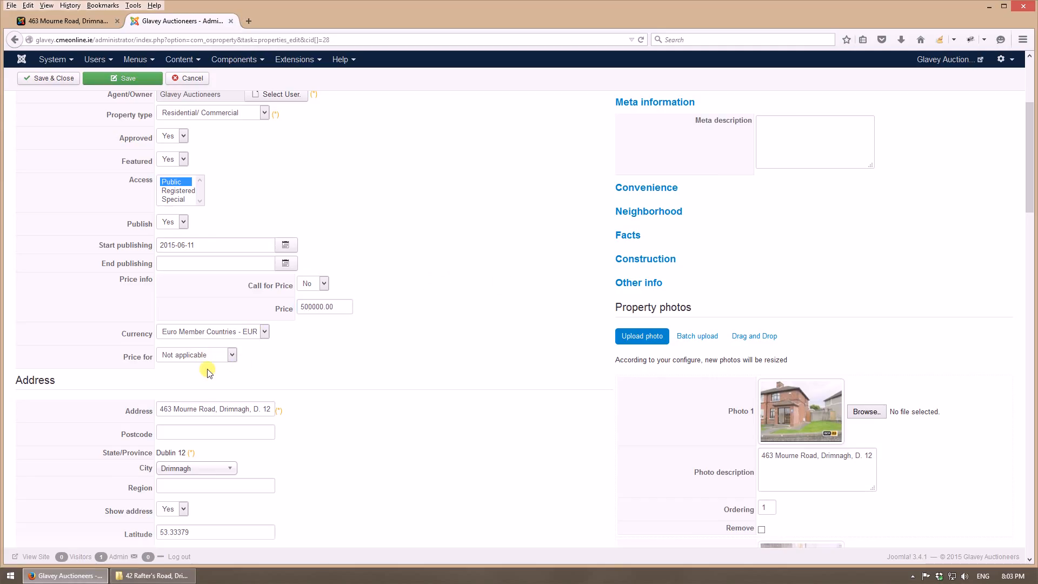
pyautogui.scroll(-3)
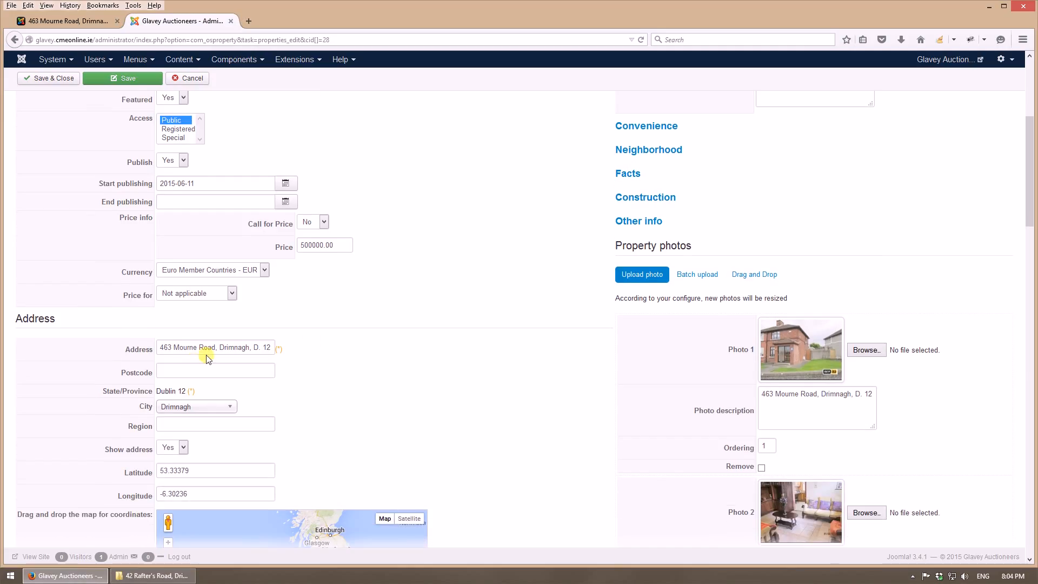
pyautogui.scroll(-3)
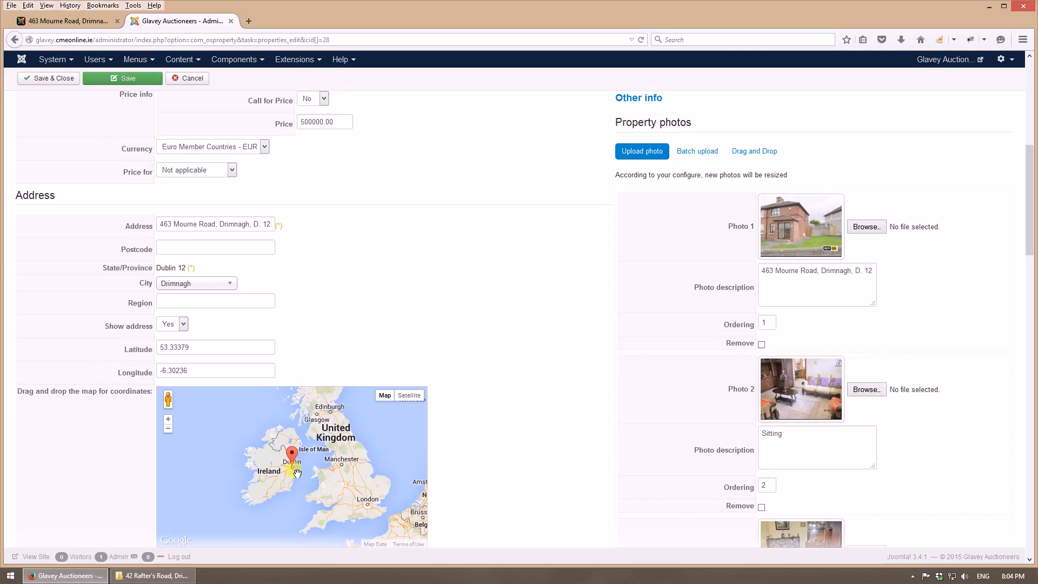
pyautogui.moveTo(321, 340)
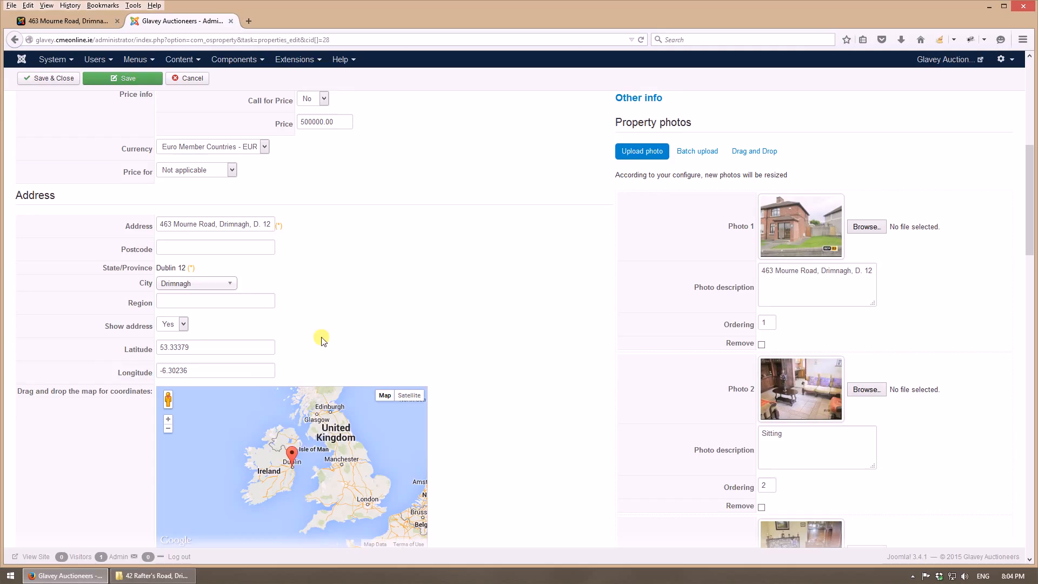
pyautogui.scroll(-3)
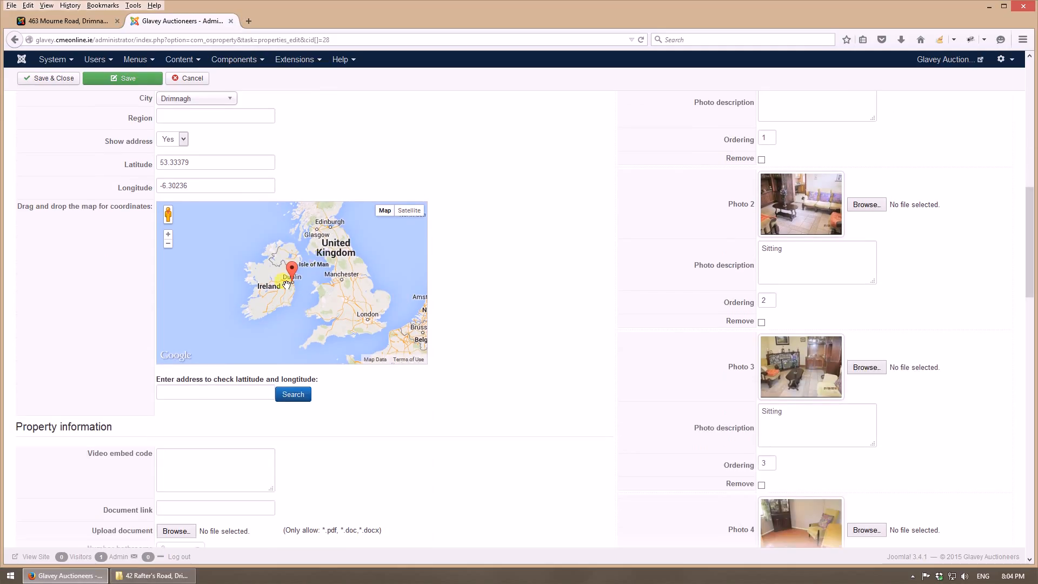
pyautogui.click(213, 394)
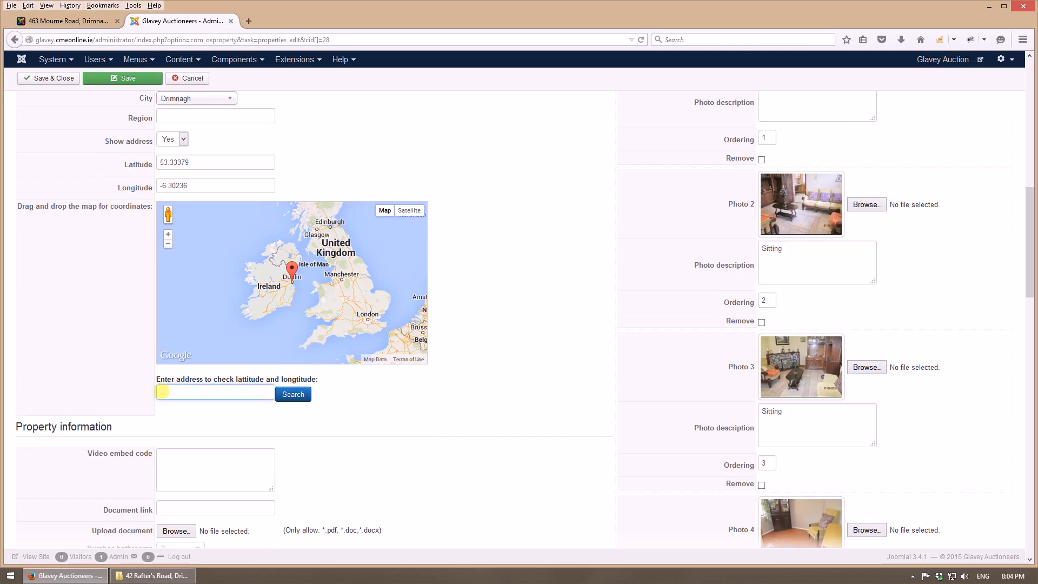
pyautogui.click(213, 392)
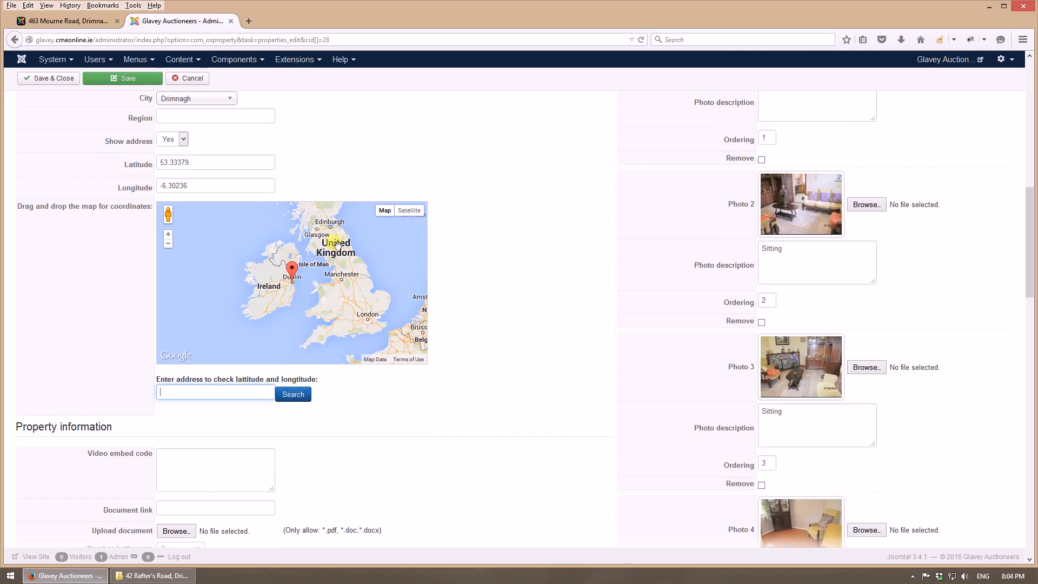
pyautogui.moveTo(260, 323)
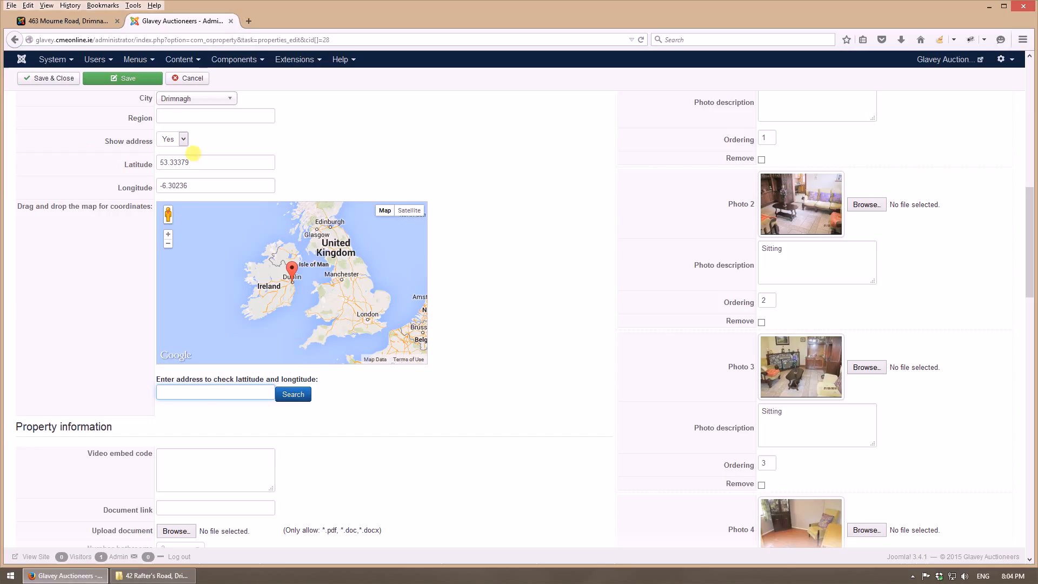
pyautogui.moveTo(192, 371)
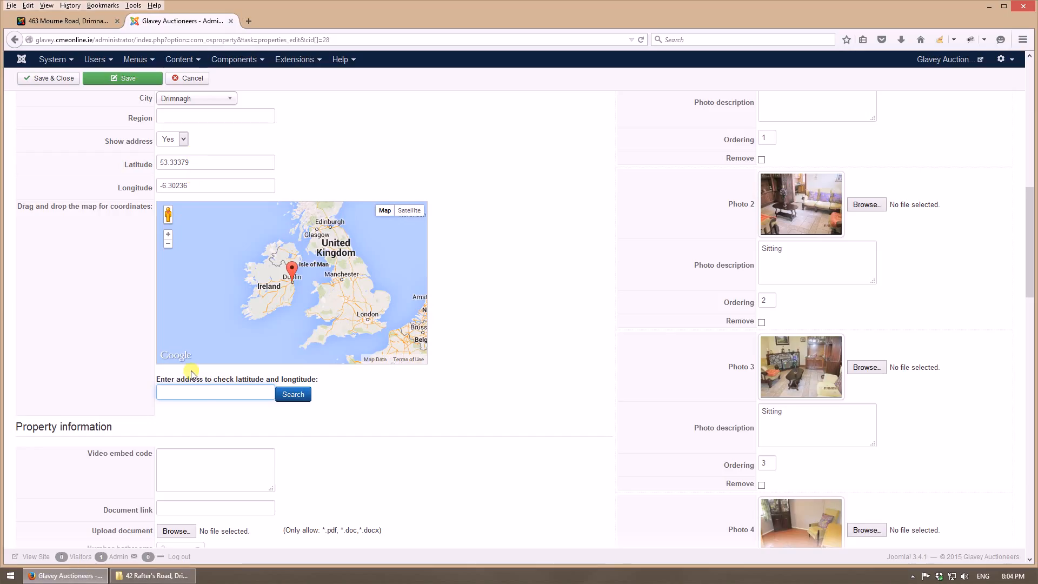
pyautogui.moveTo(318, 456)
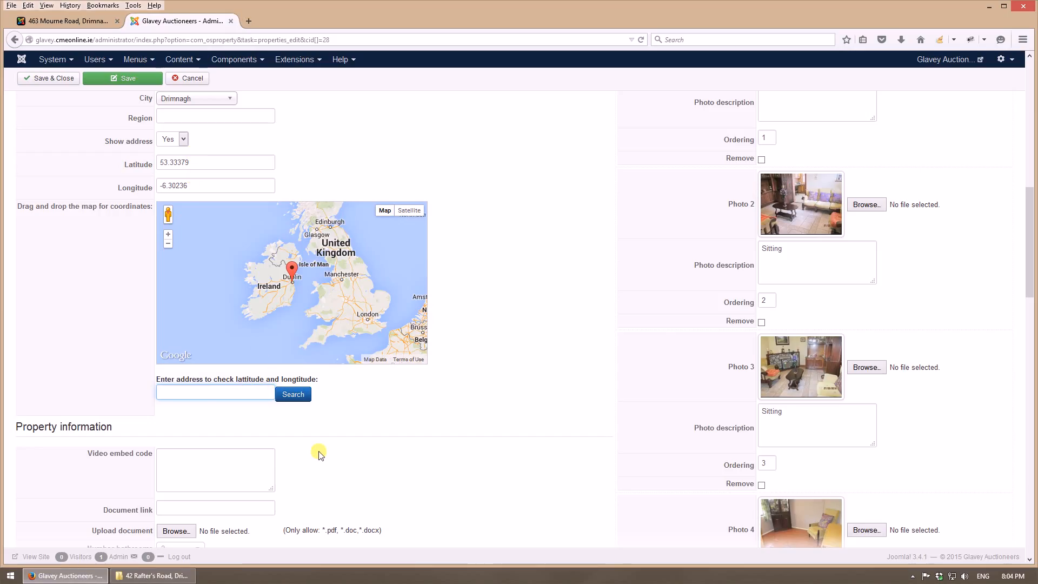
# - Set 1 bathroom, 2 bedrooms and 2 floors in Property information
pyautogui.scroll(-3)
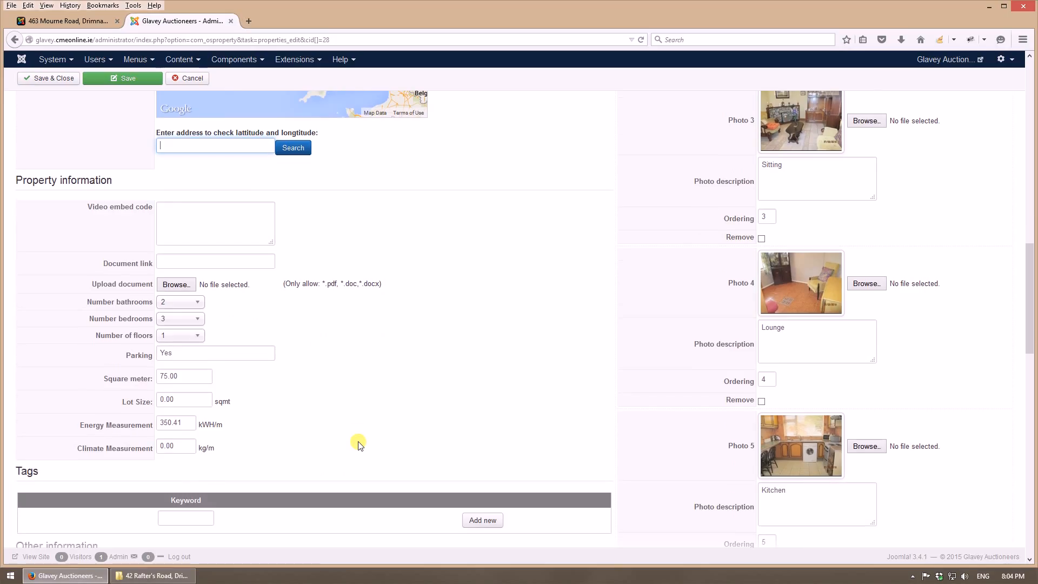
pyautogui.moveTo(225, 348)
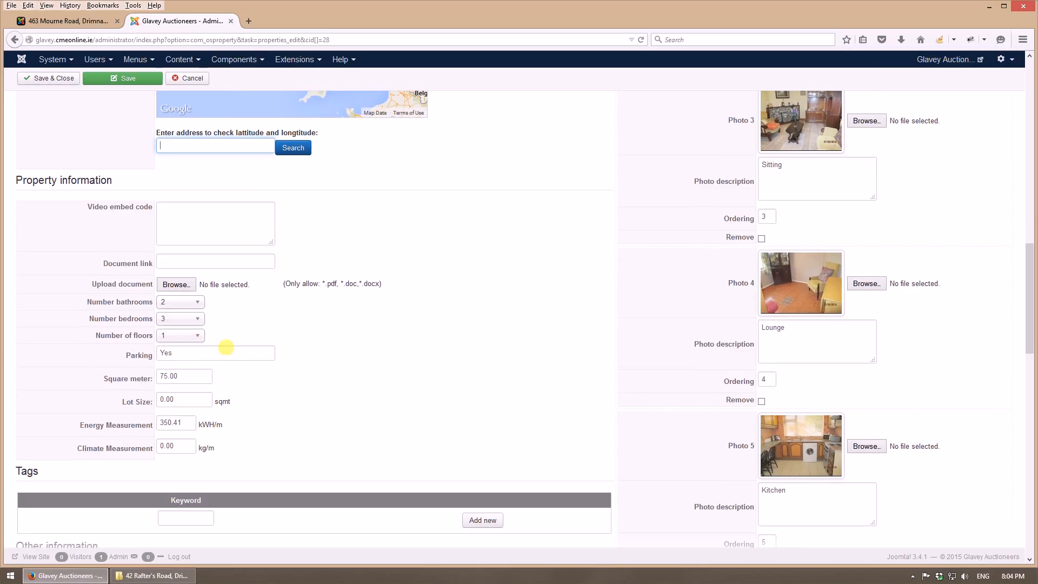
pyautogui.moveTo(173, 311)
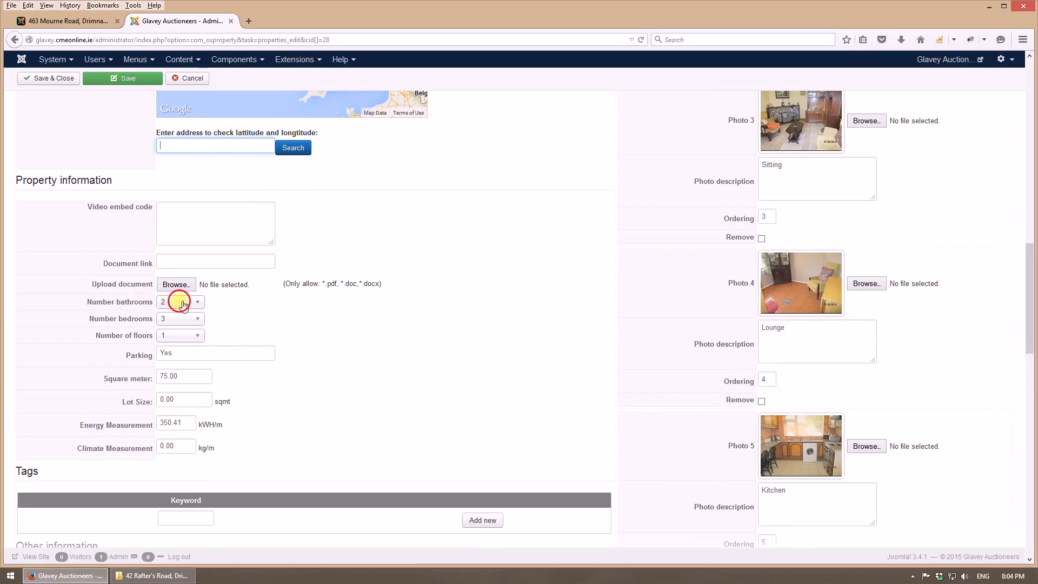
pyautogui.click(180, 302)
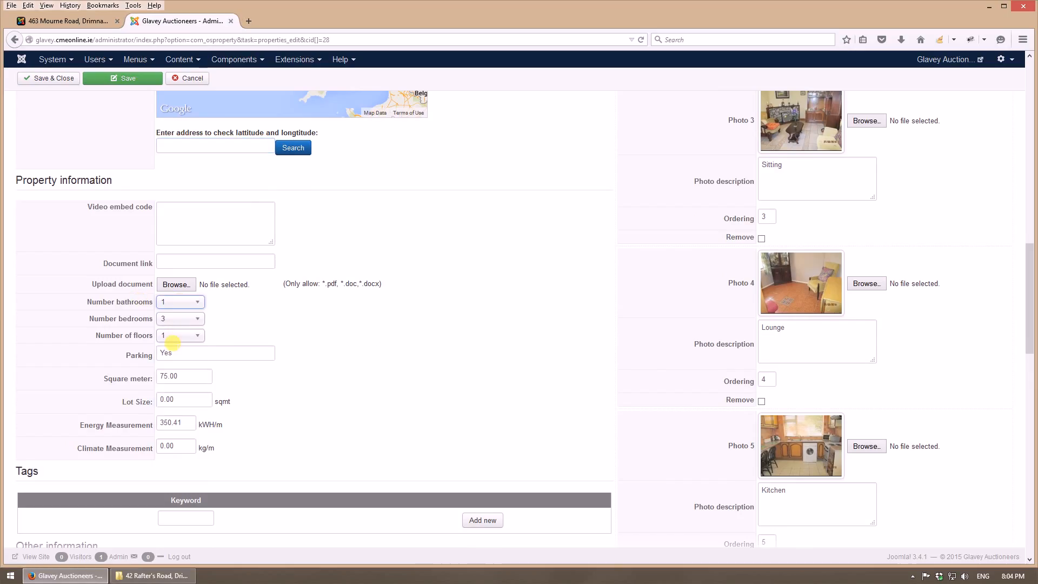
pyautogui.click(179, 335)
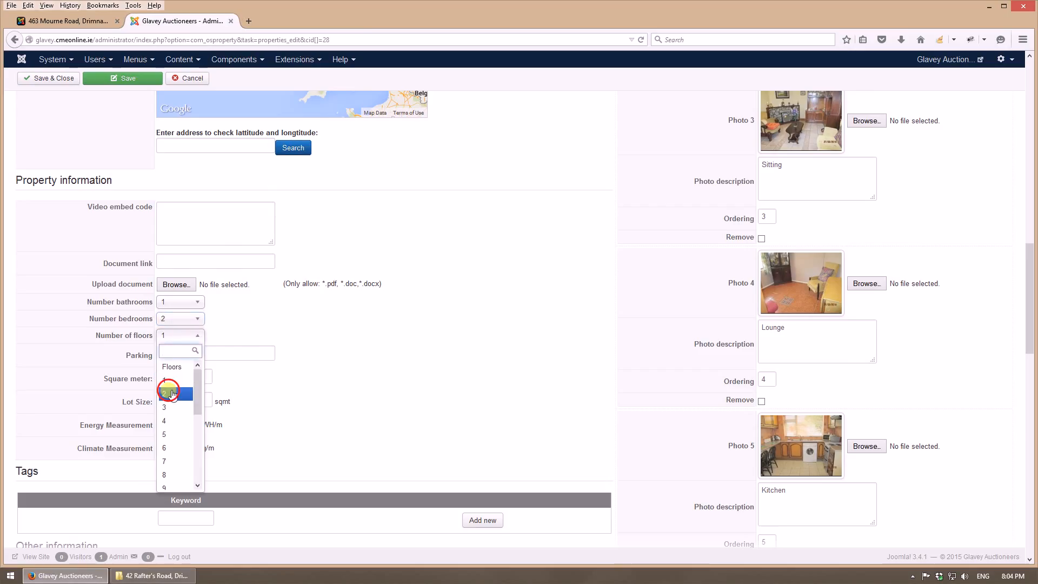
pyautogui.click(163, 391)
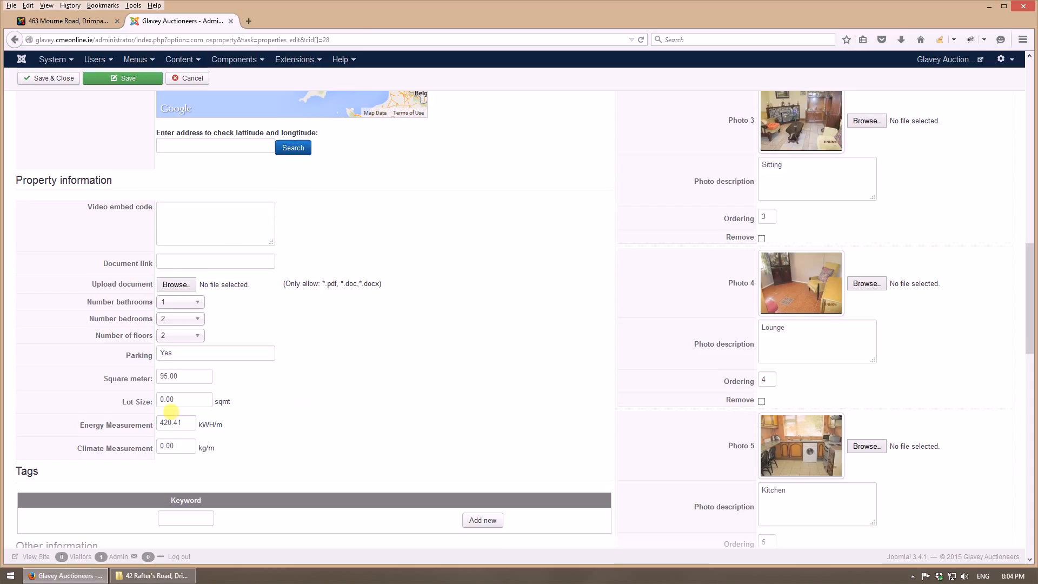
pyautogui.scroll(3)
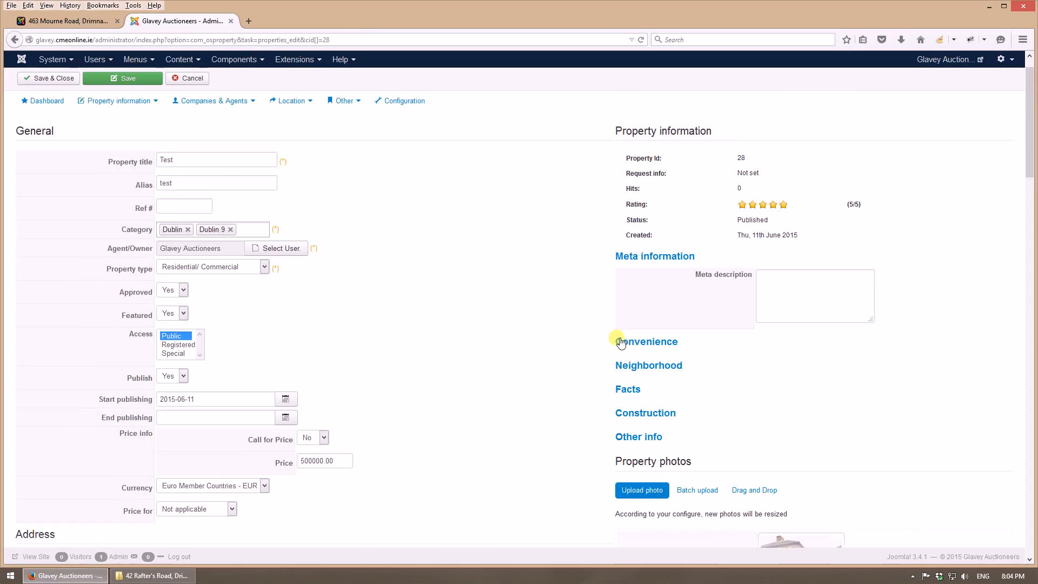
# - Untick GFCH under the Convenience general amenities
pyautogui.click(646, 341)
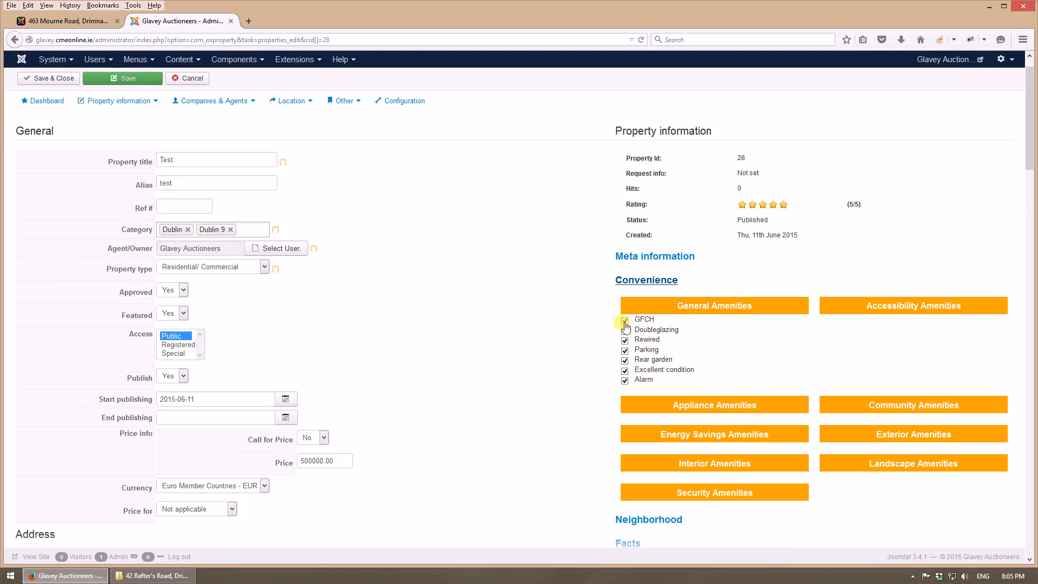
pyautogui.click(624, 320)
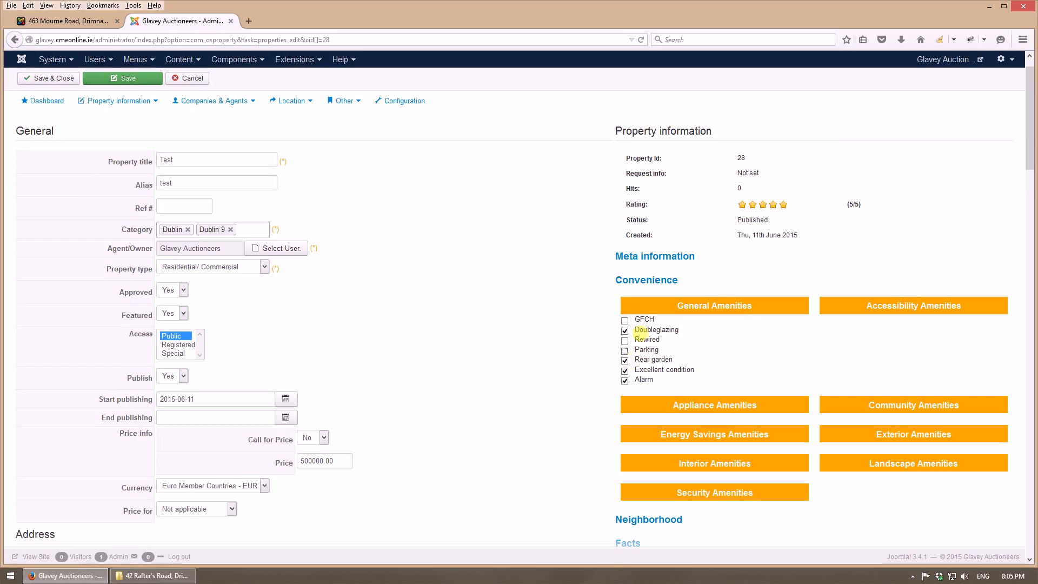
pyautogui.scroll(-3)
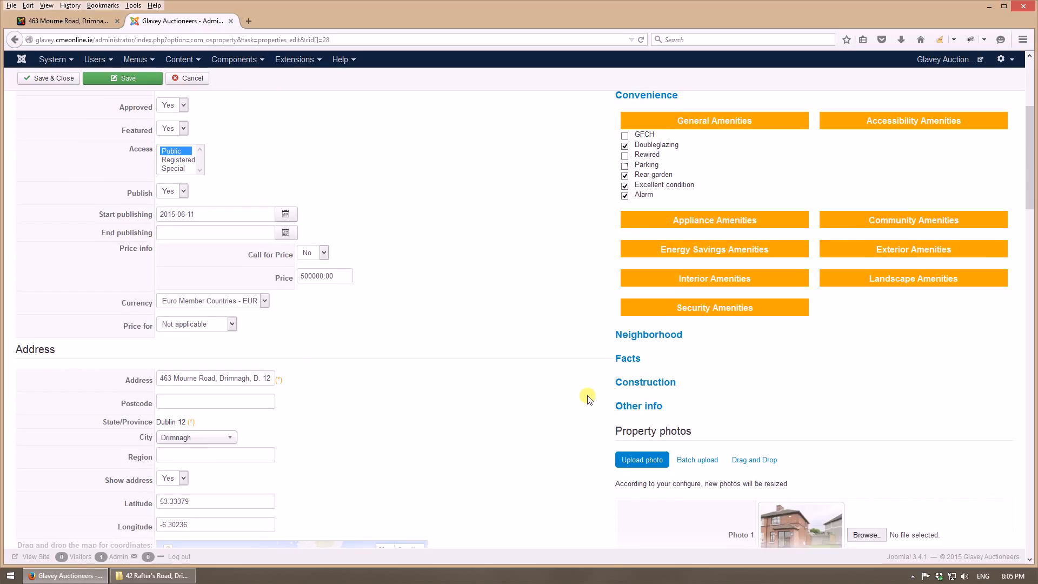
pyautogui.scroll(-3)
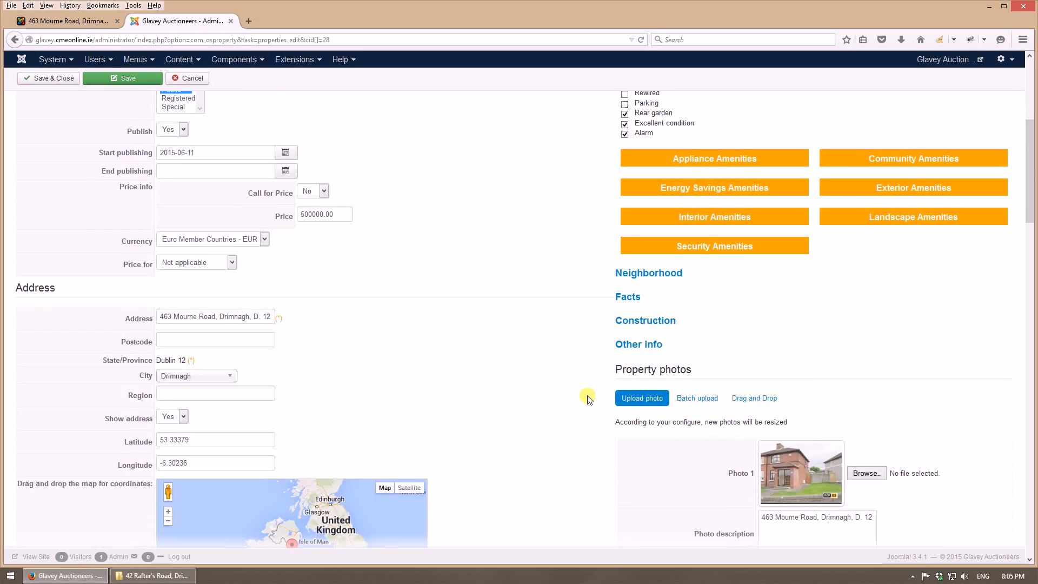
pyautogui.moveTo(746, 294)
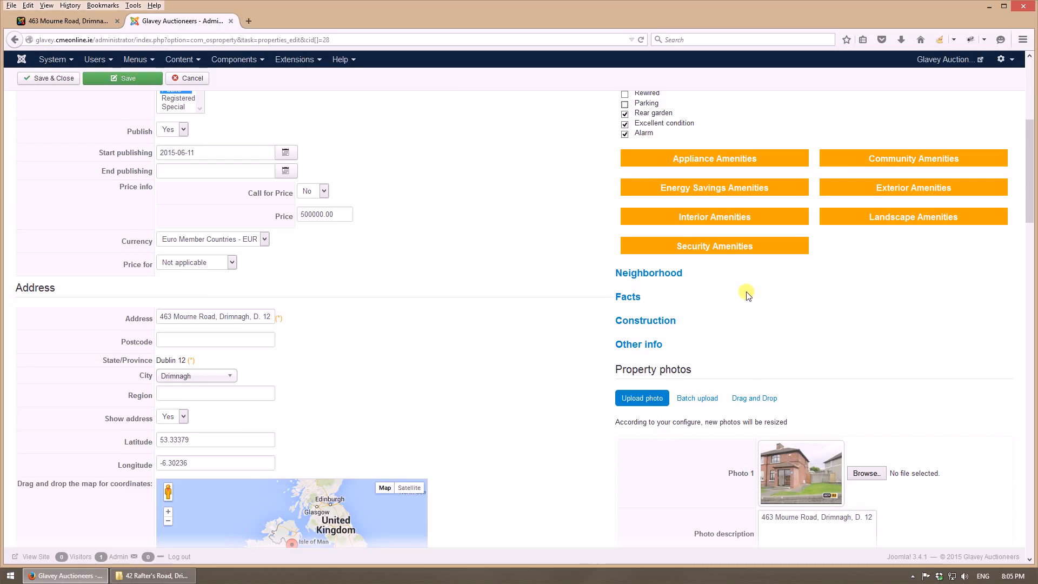
# - In Neighborhood, tick Bus station then untick it again
pyautogui.click(647, 273)
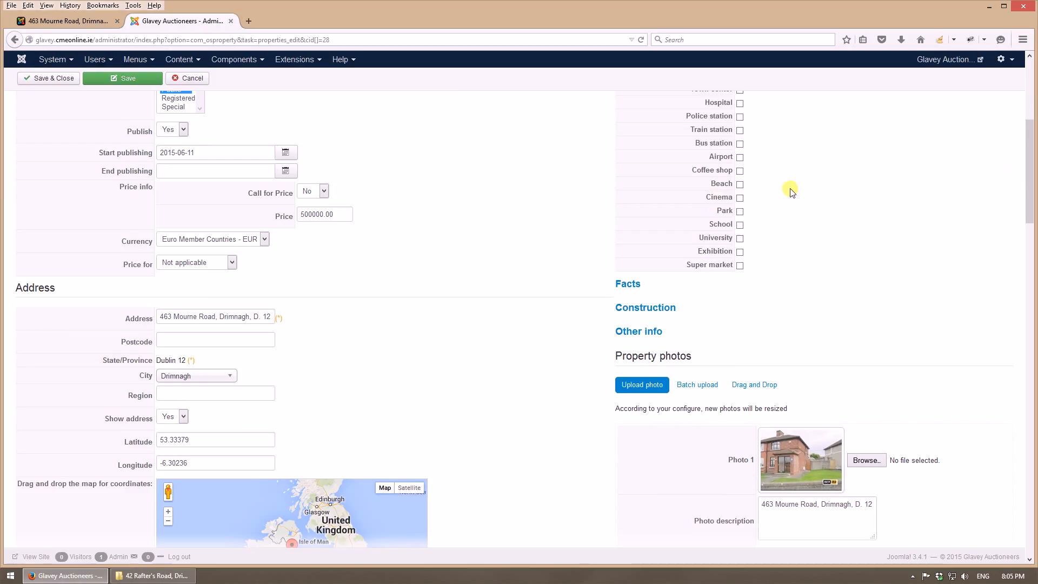
pyautogui.click(740, 143)
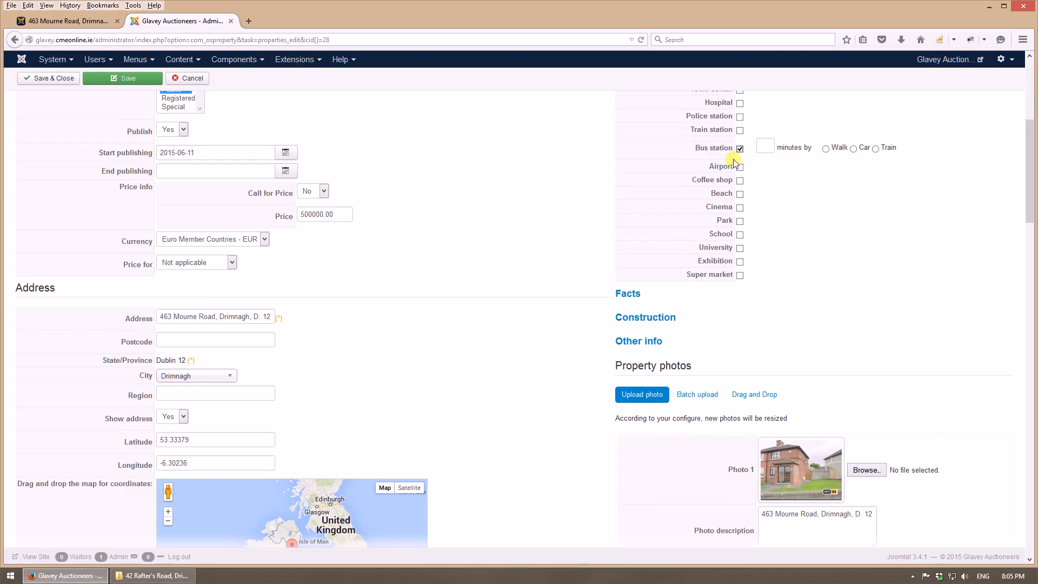
pyautogui.moveTo(765, 144)
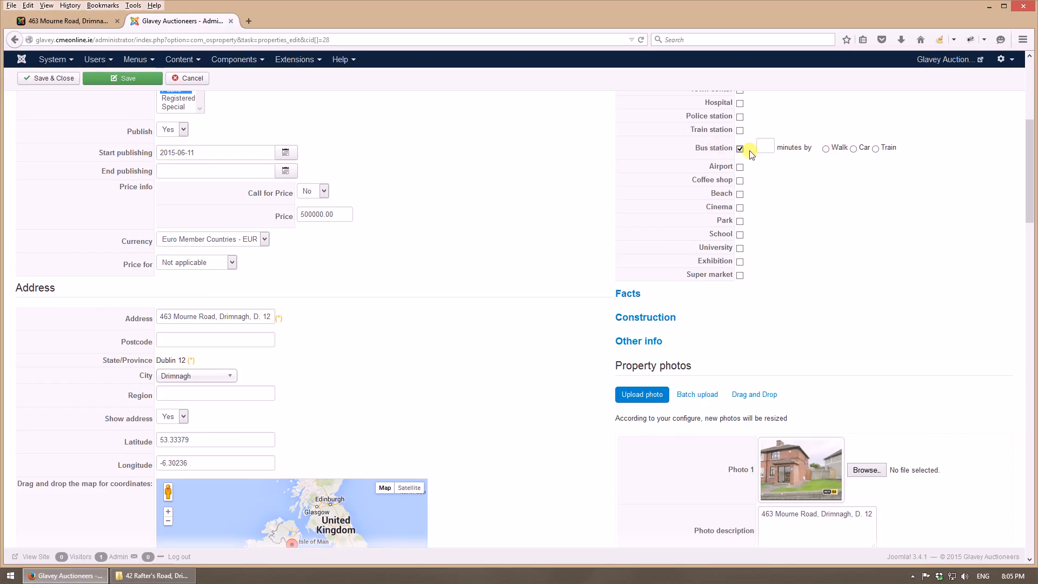
pyautogui.click(740, 148)
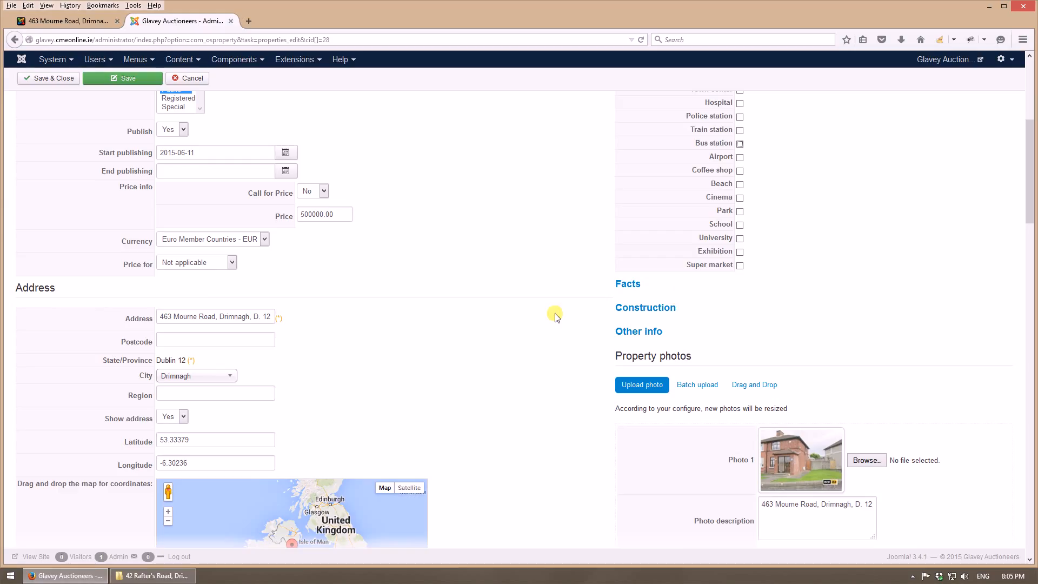
# - Choose test.jpg from the properties folder as Photo 1
pyautogui.scroll(-3)
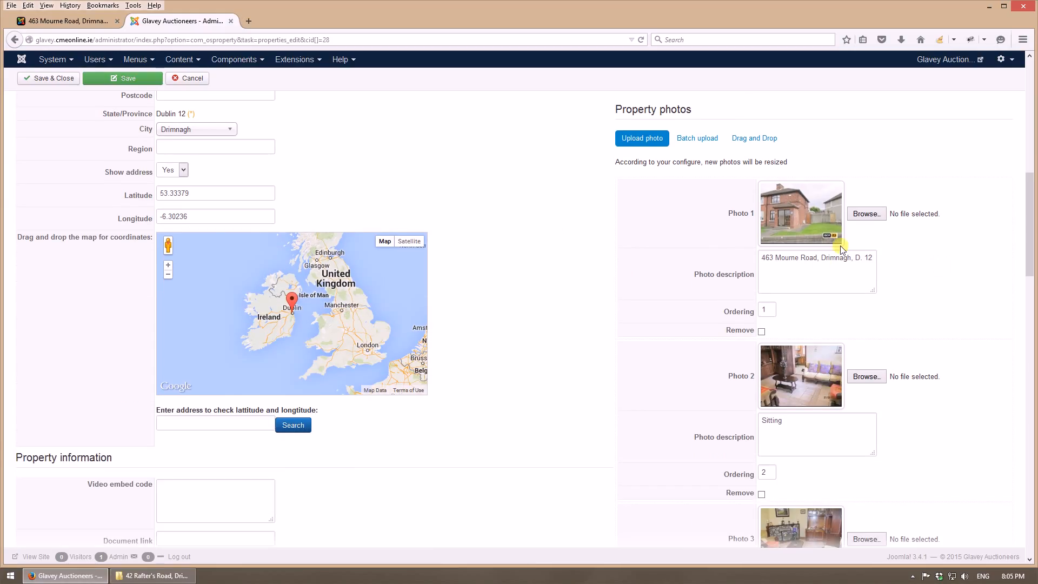
pyautogui.moveTo(728, 395)
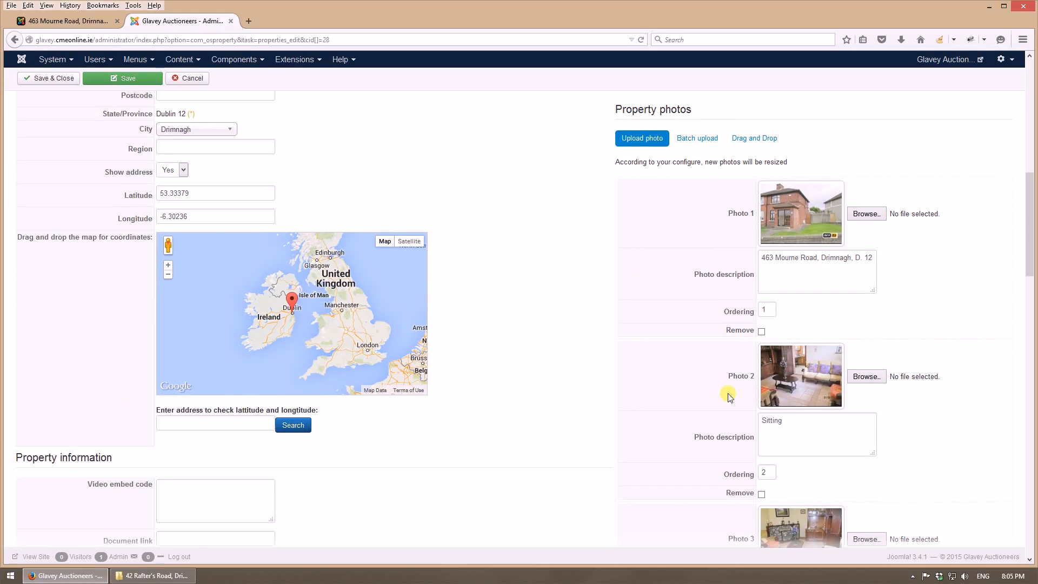
pyautogui.scroll(-3)
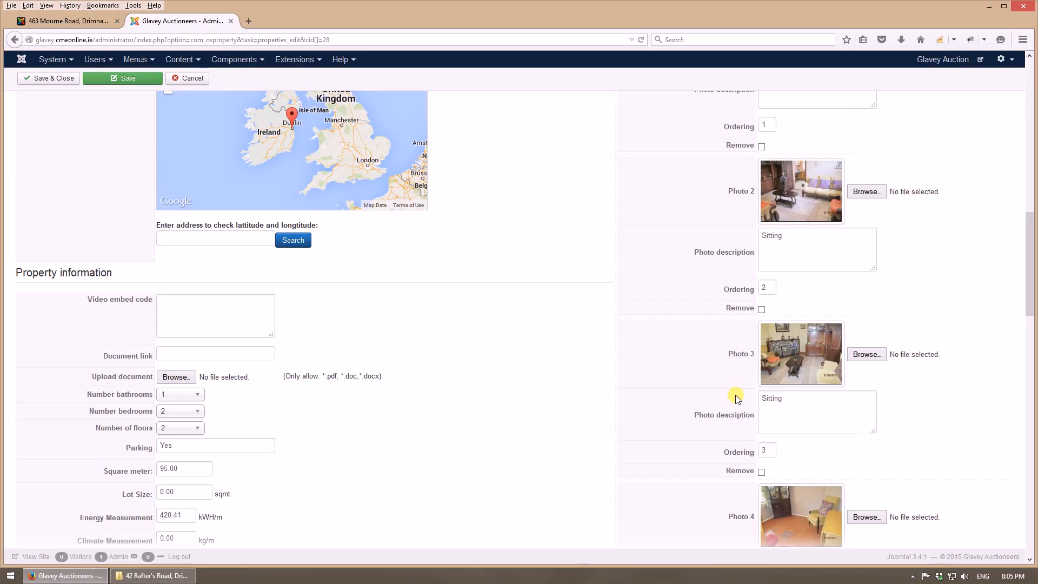
pyautogui.scroll(3)
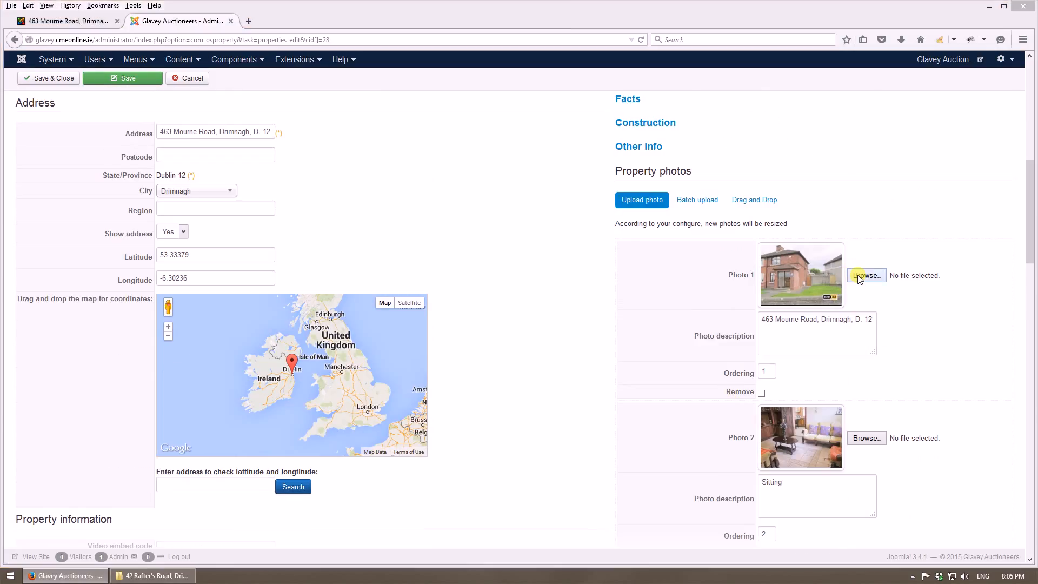
pyautogui.click(867, 276)
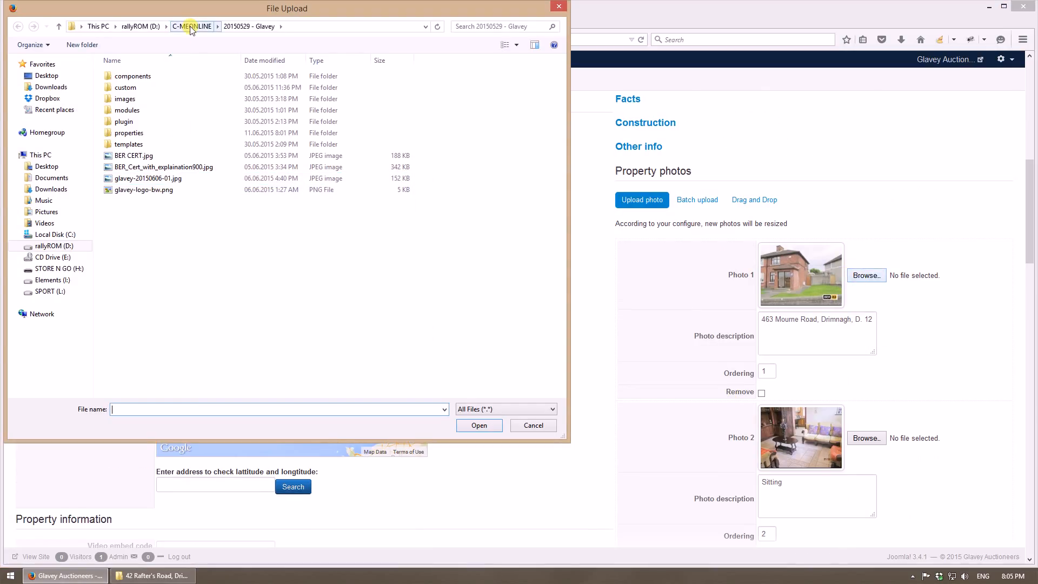
pyautogui.click(129, 132)
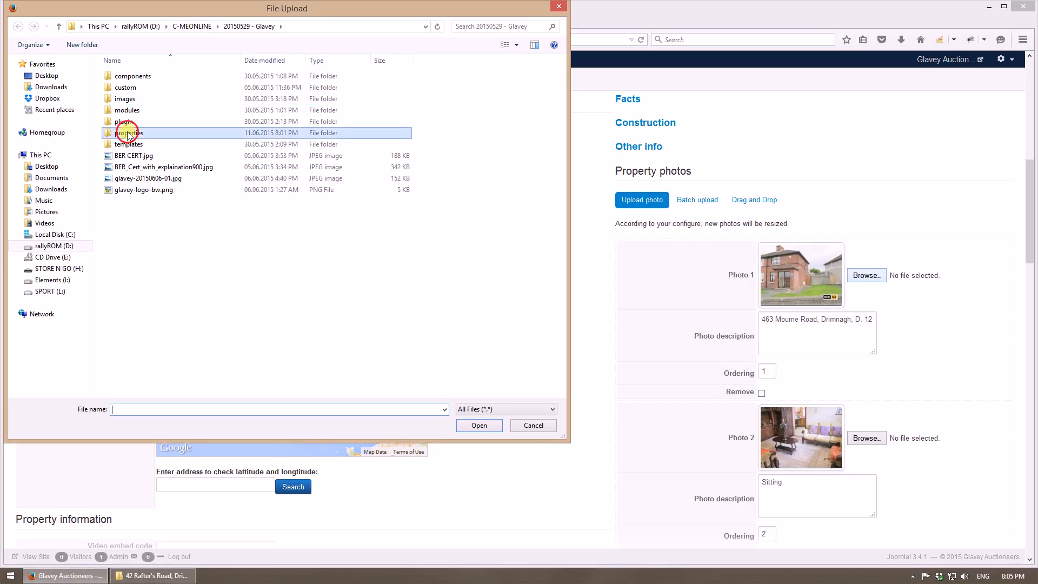
pyautogui.doubleClick(129, 132)
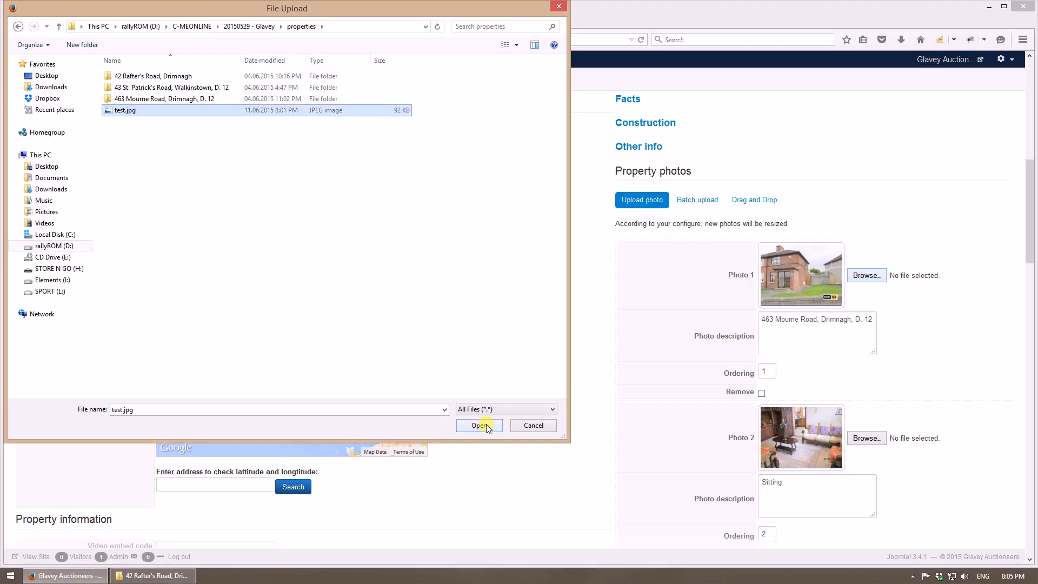
pyautogui.click(479, 425)
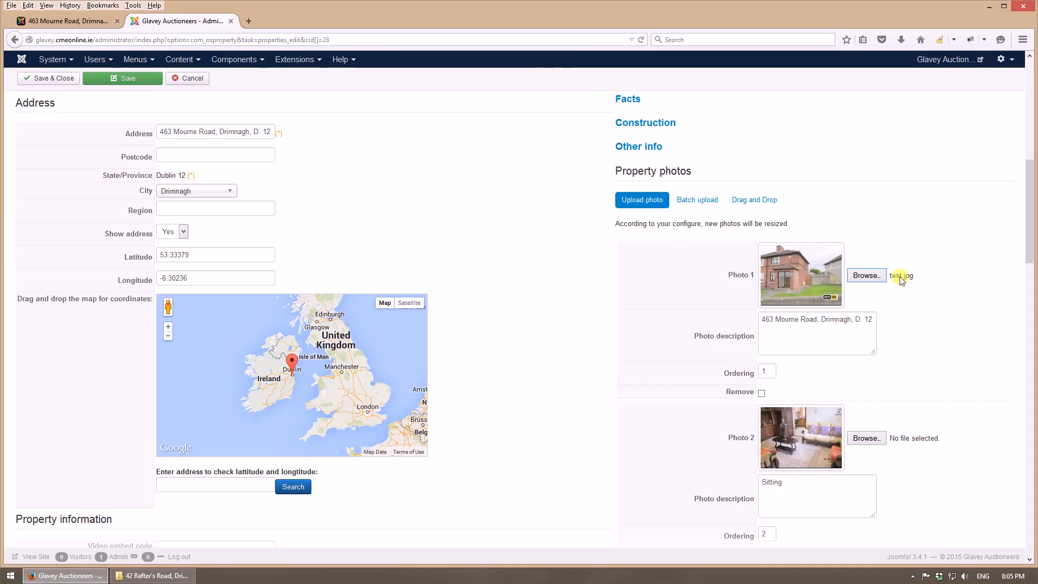
# - Replace the first photo's description with Test
pyautogui.tripleClick(816, 319)
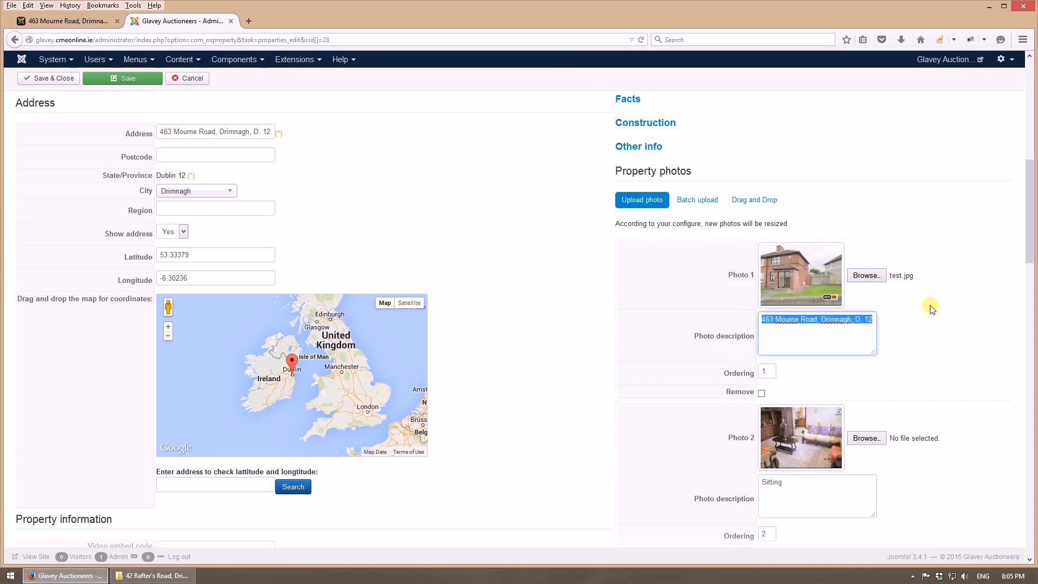
pyautogui.write('Test')
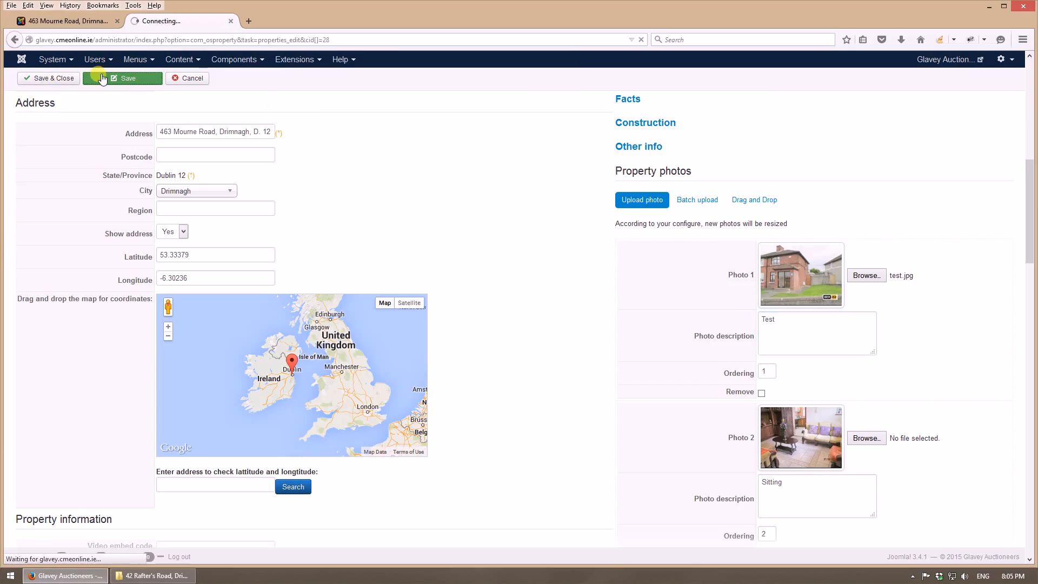
# - Save the listing and accept the generated thumbnail so 'Item has been saved' appears
pyautogui.click(122, 78)
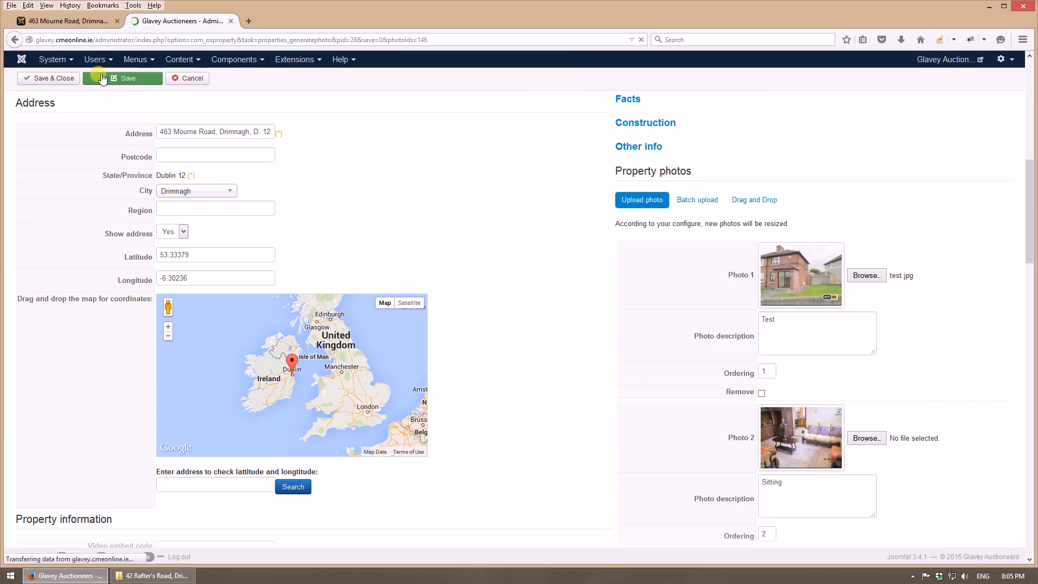
pyautogui.click(128, 78)
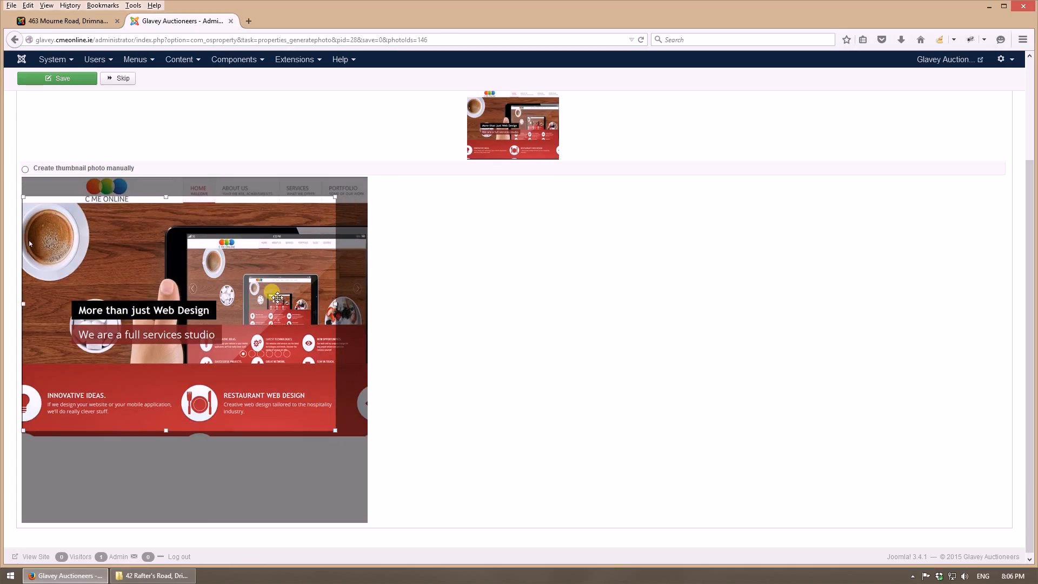
pyautogui.click(57, 78)
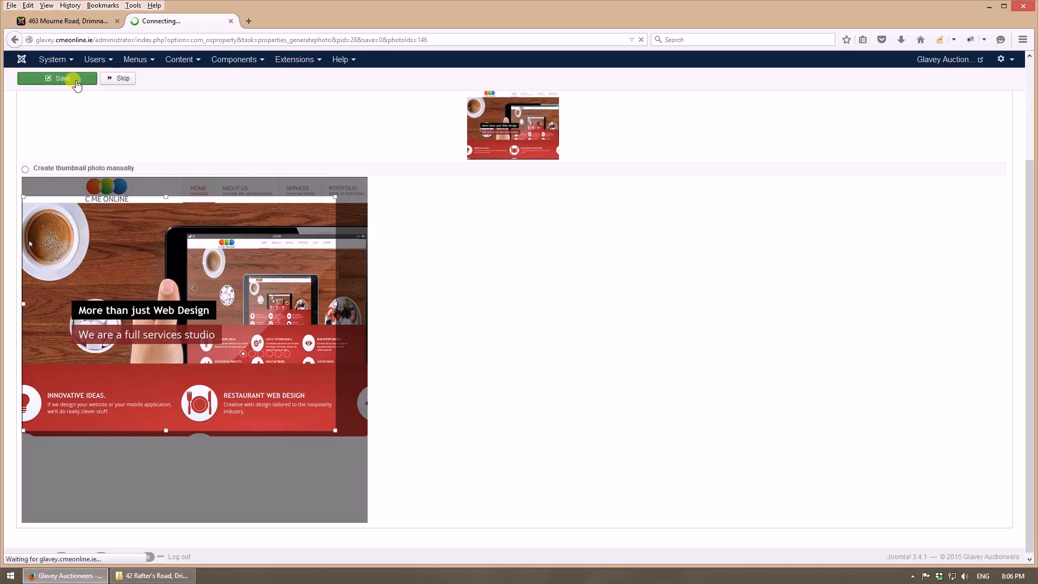
pyautogui.click(57, 78)
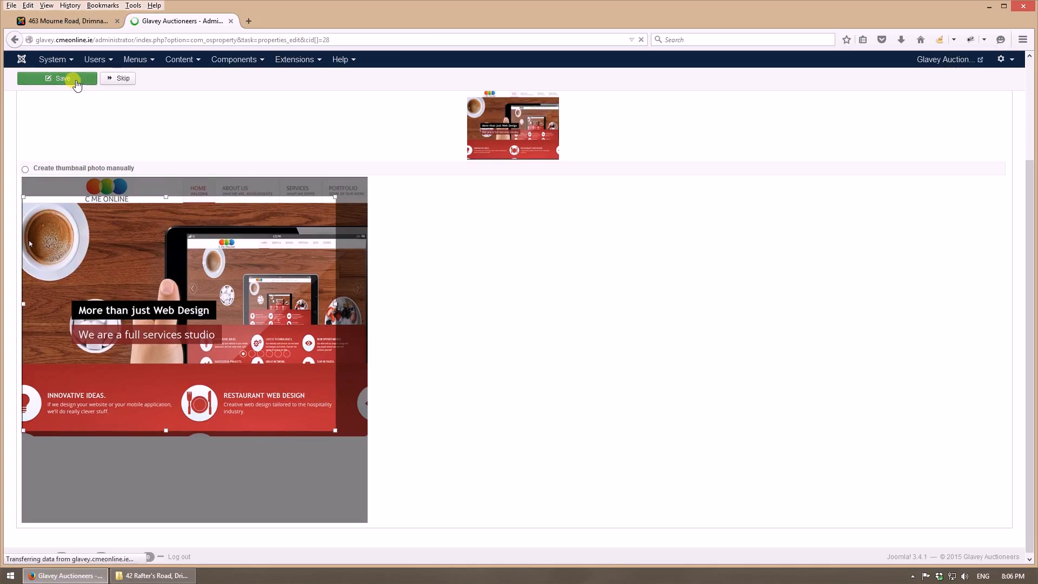
pyautogui.click(62, 78)
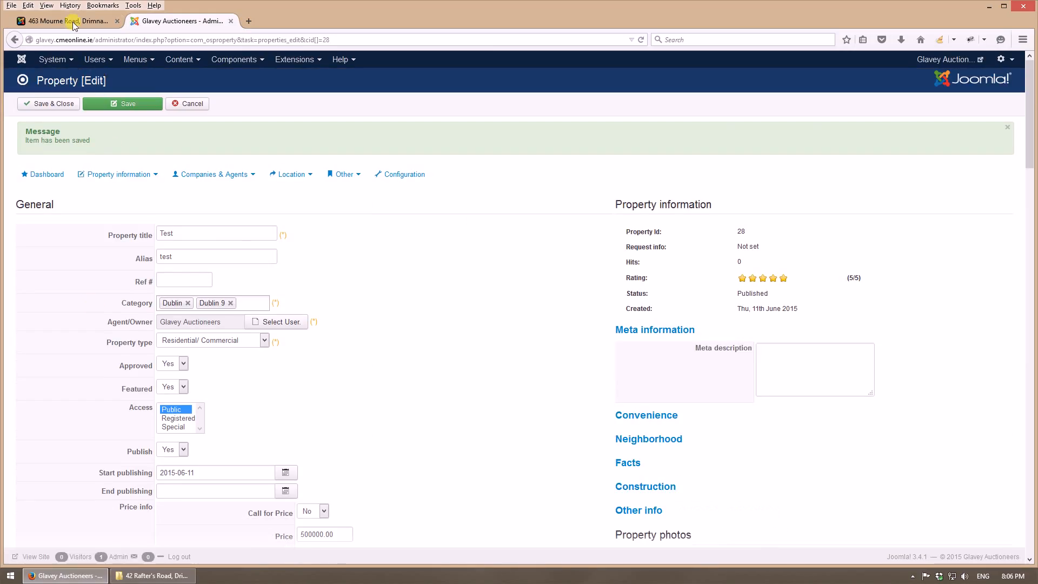
# - On the public Glavey Auctioneers site, show ALL PROPERTIES
pyautogui.click(66, 21)
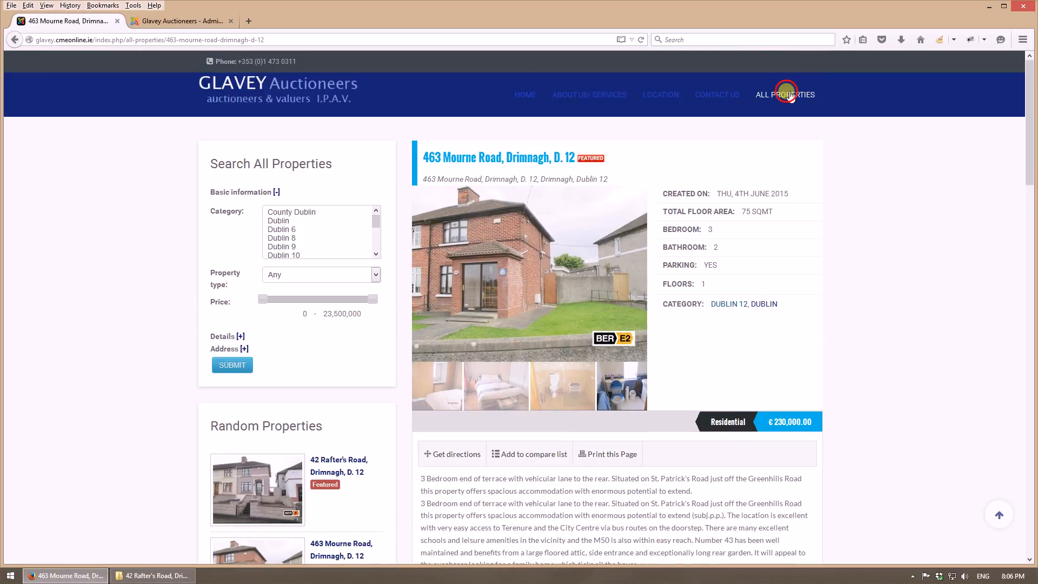
pyautogui.click(786, 94)
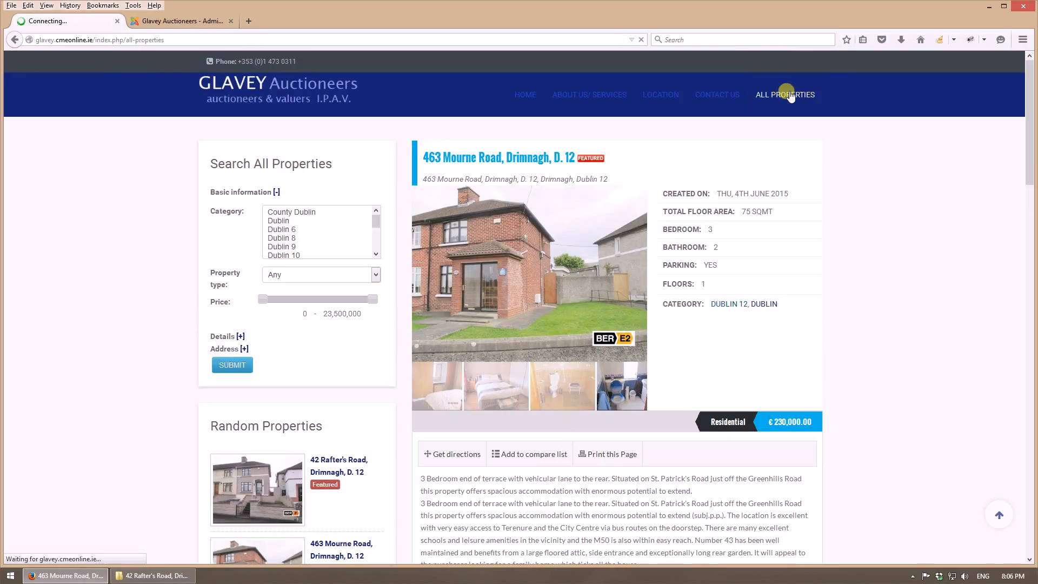
pyautogui.click(785, 94)
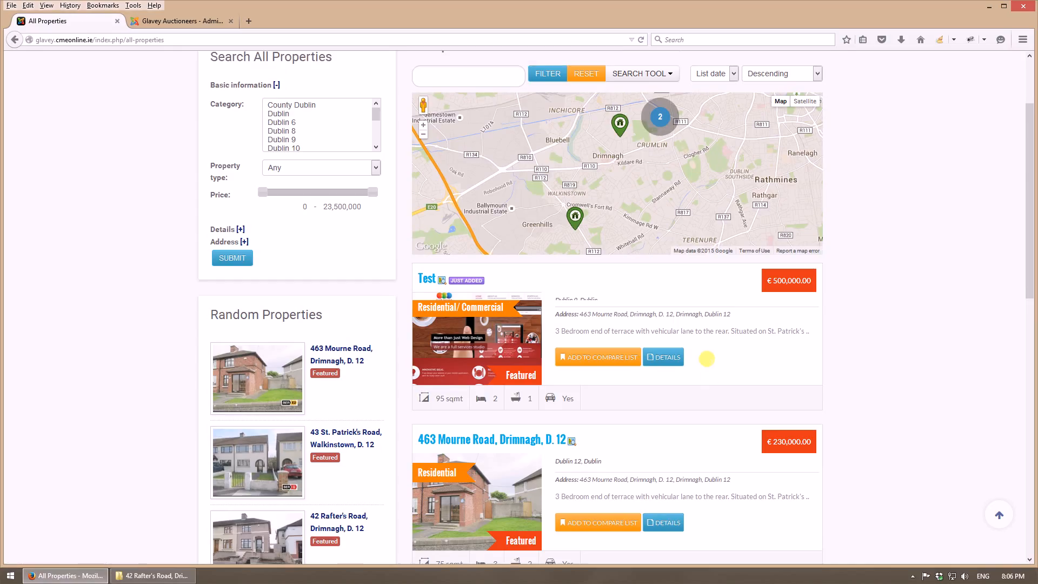
pyautogui.scroll(3)
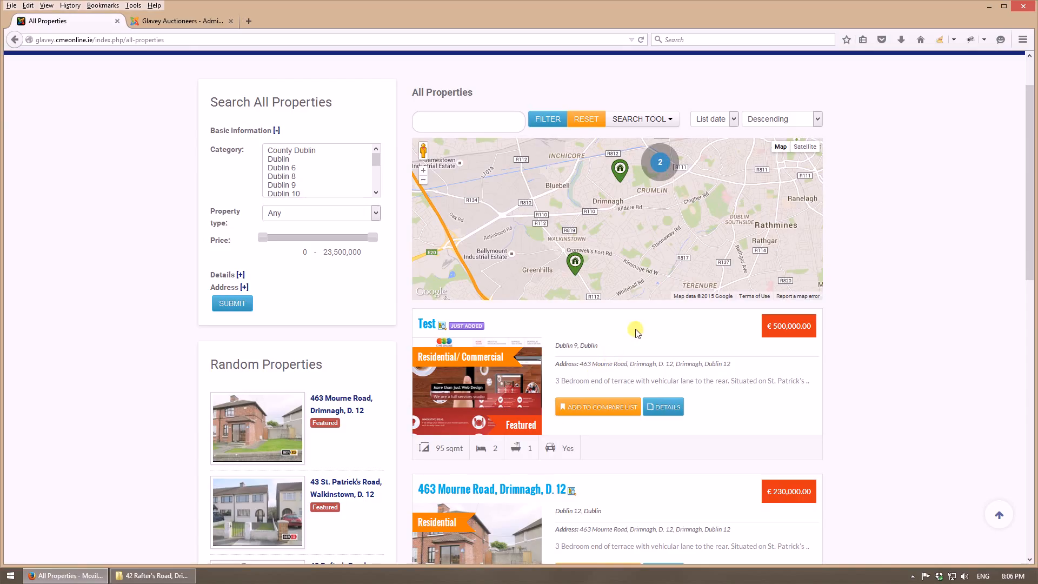
pyautogui.moveTo(542, 250)
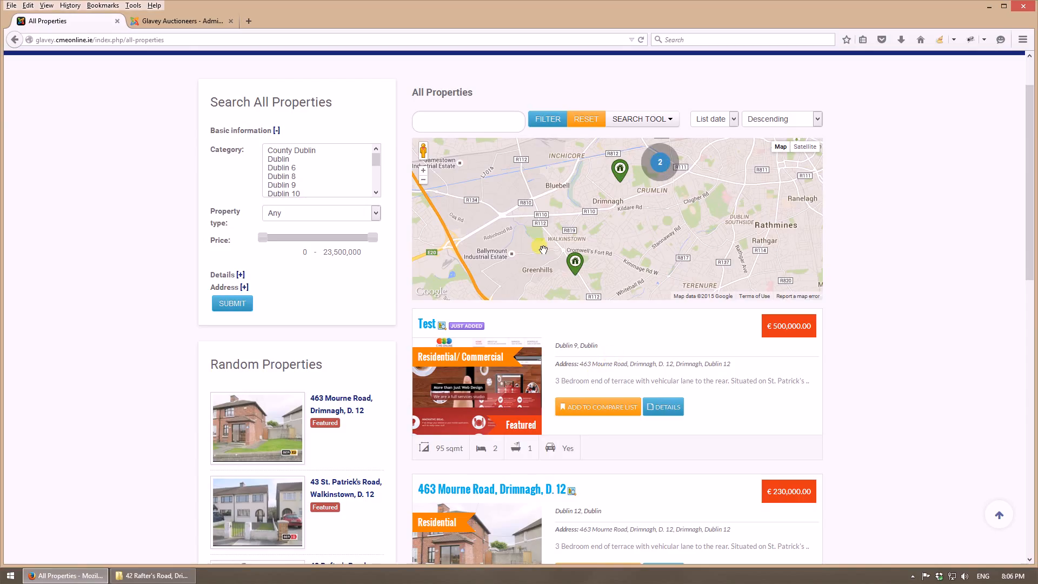
pyautogui.moveTo(490, 400)
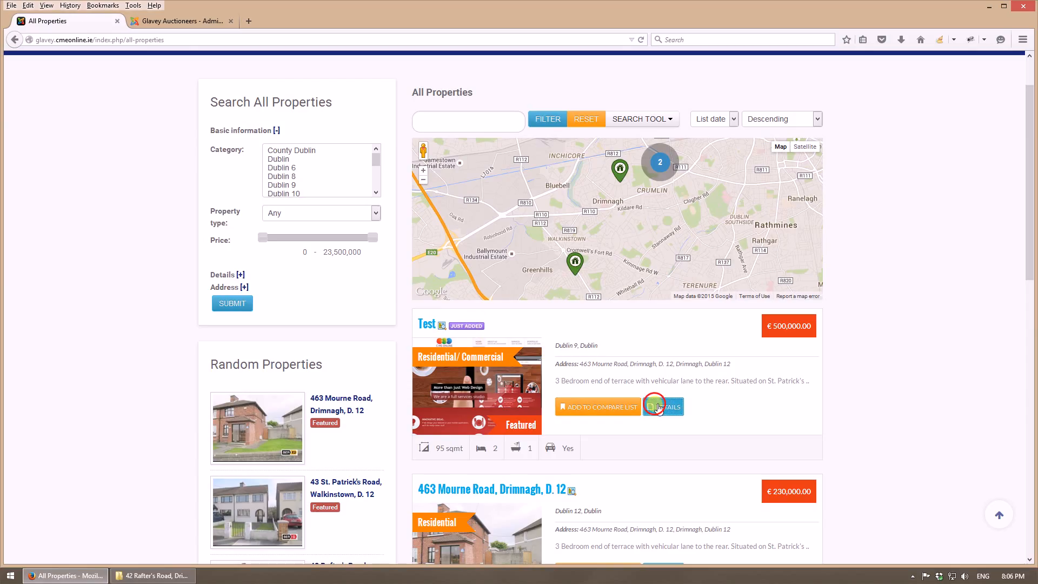
# - Open the Test listing's details page at €500,000
pyautogui.click(661, 406)
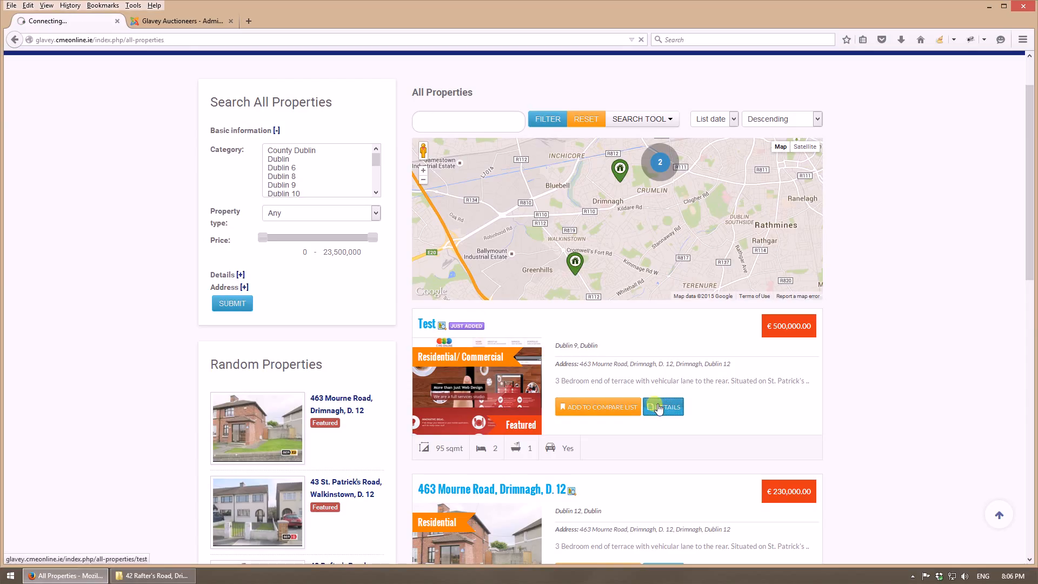
pyautogui.click(663, 407)
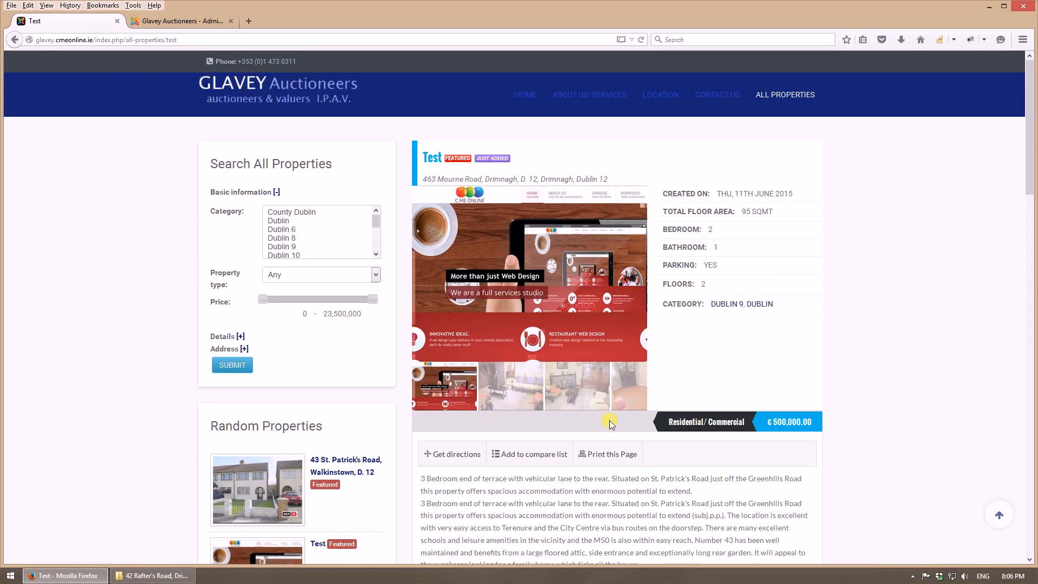
pyautogui.moveTo(574, 268)
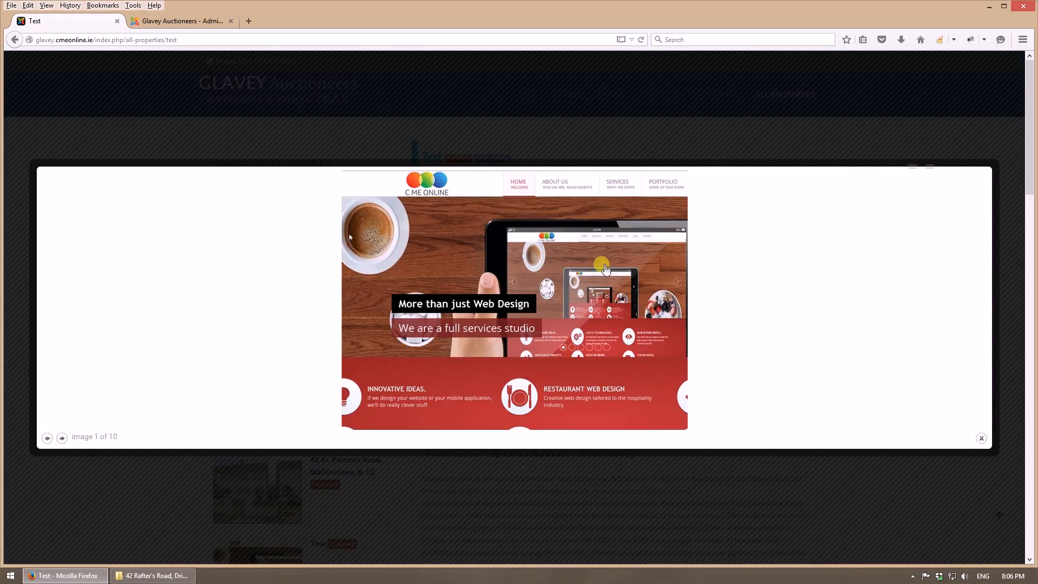
pyautogui.moveTo(981, 438)
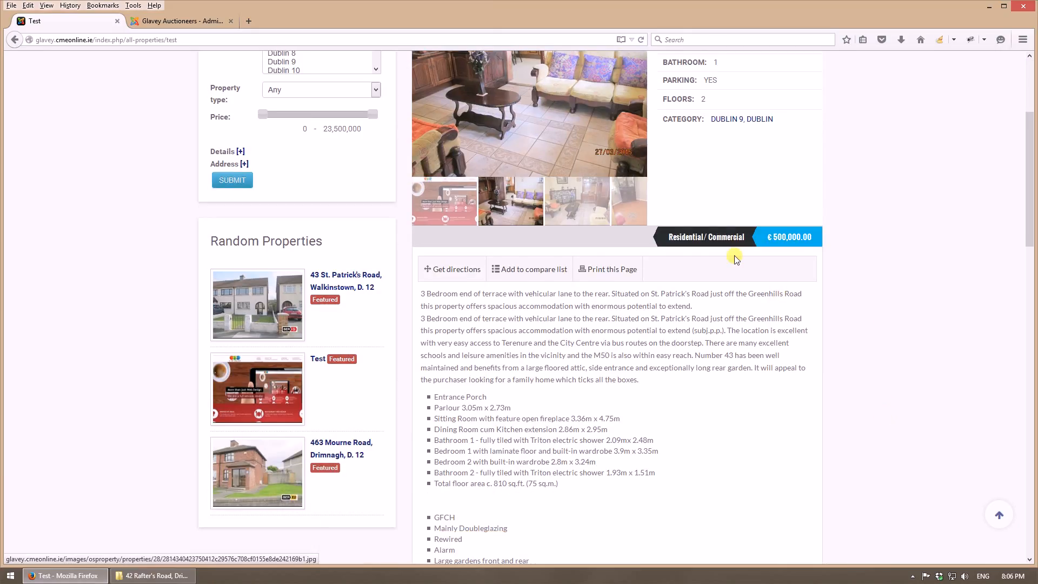
pyautogui.moveTo(662, 365)
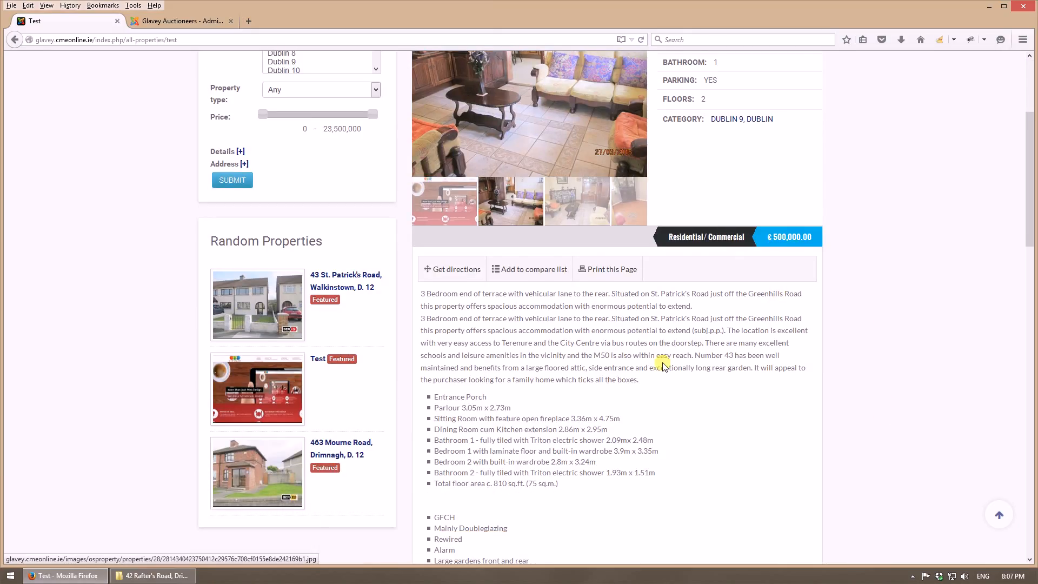
pyautogui.scroll(-3)
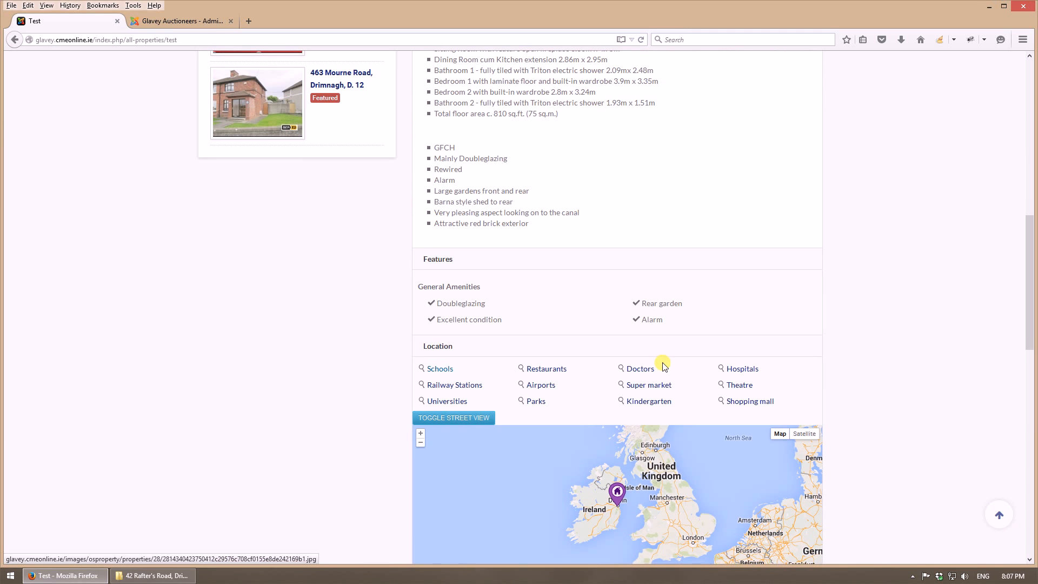
pyautogui.scroll(3)
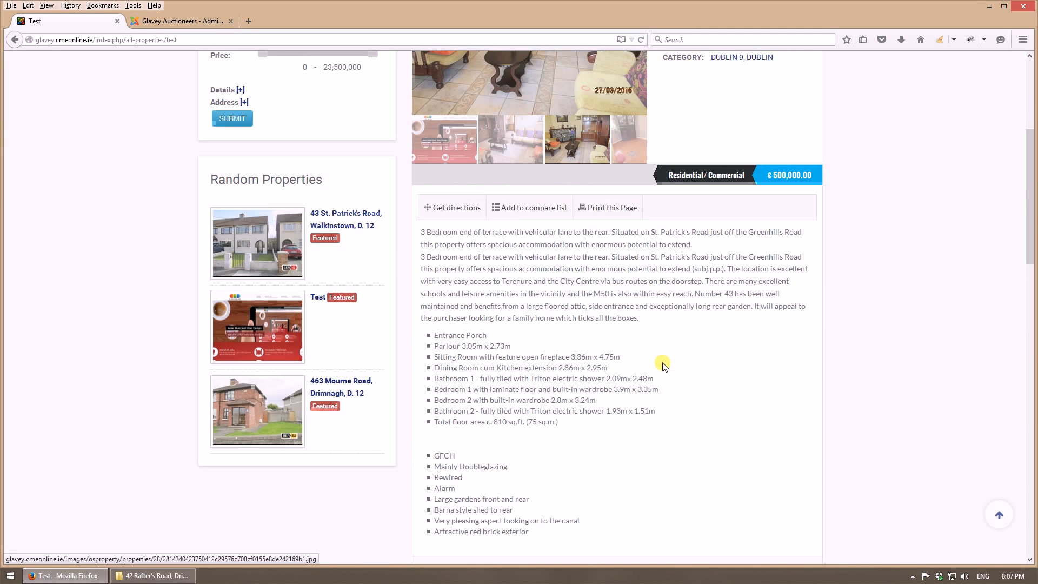
pyautogui.scroll(3)
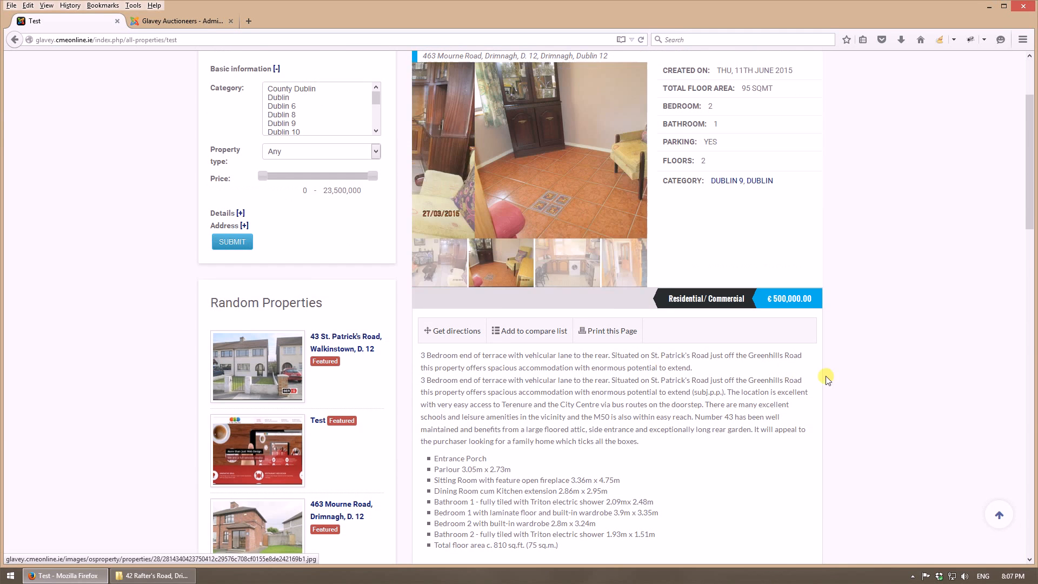
pyautogui.scroll(3)
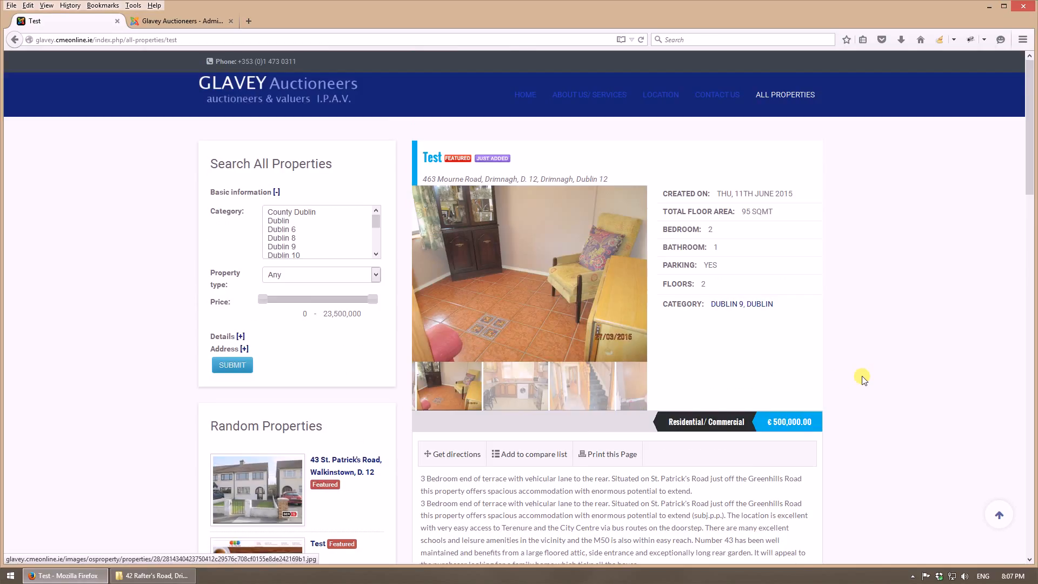